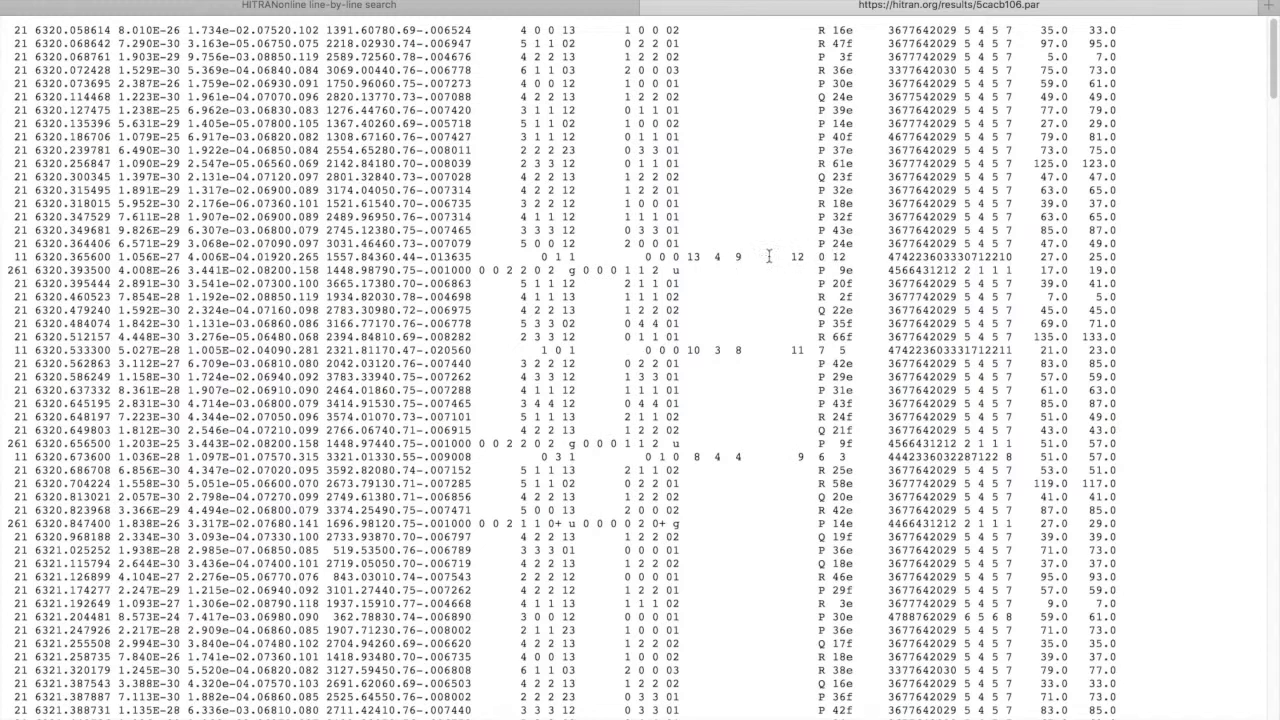
{"action": "mouse_move", "coordinate": [568, 30]}
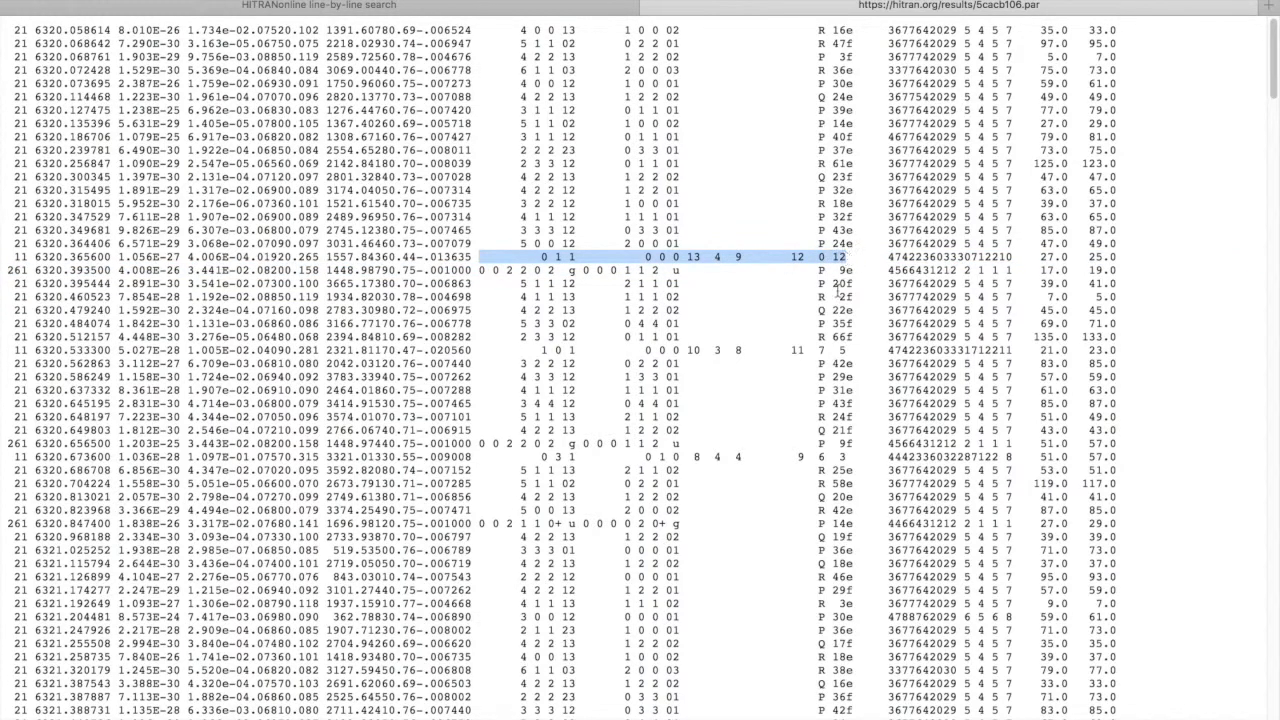
{"action": "mouse_move", "coordinate": [1095, 178]}
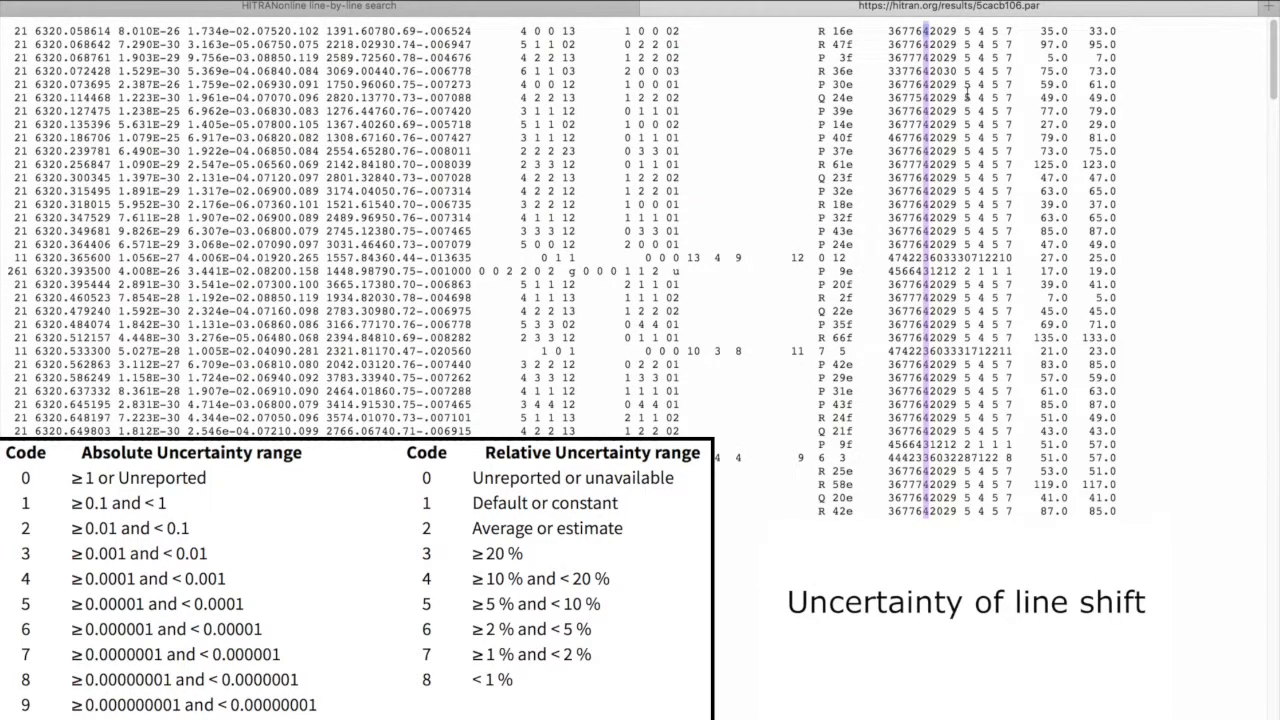
Scroll down the 503-transition results to the download files and intensity plot.
{"action": "scroll", "scroll_direction": "down", "scroll_amount": 3}
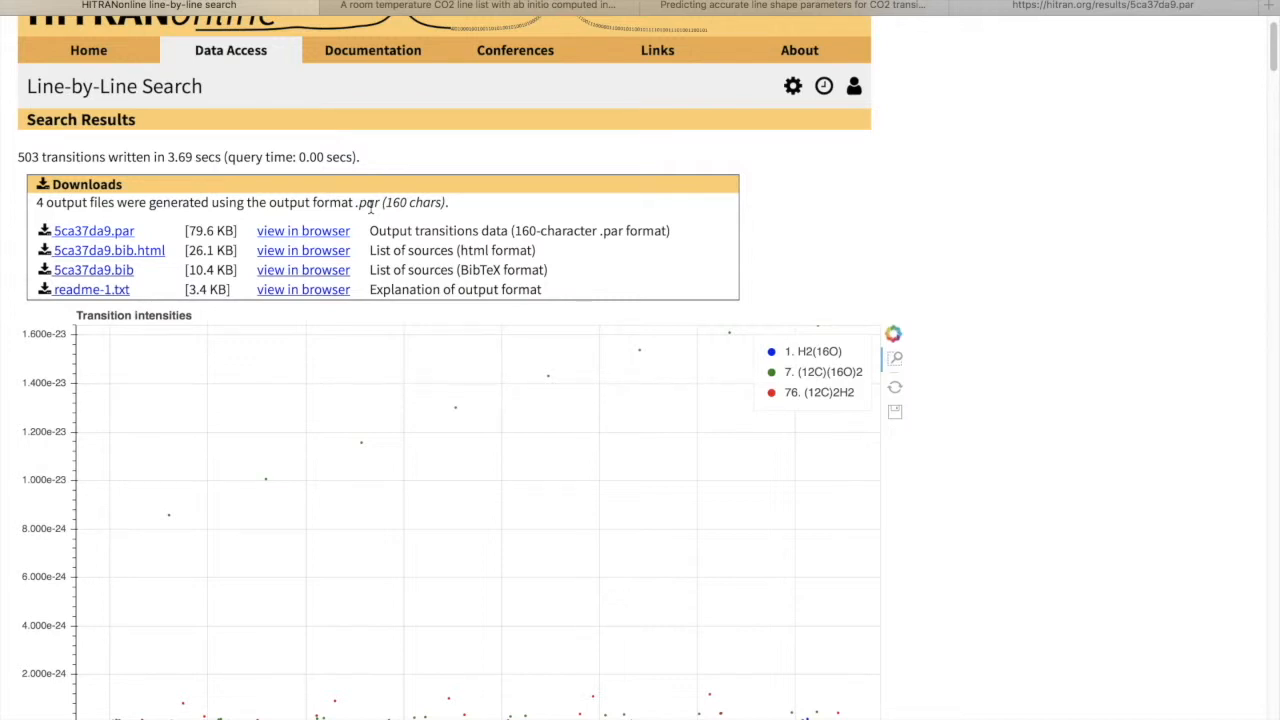
{"action": "mouse_move", "coordinate": [375, 237]}
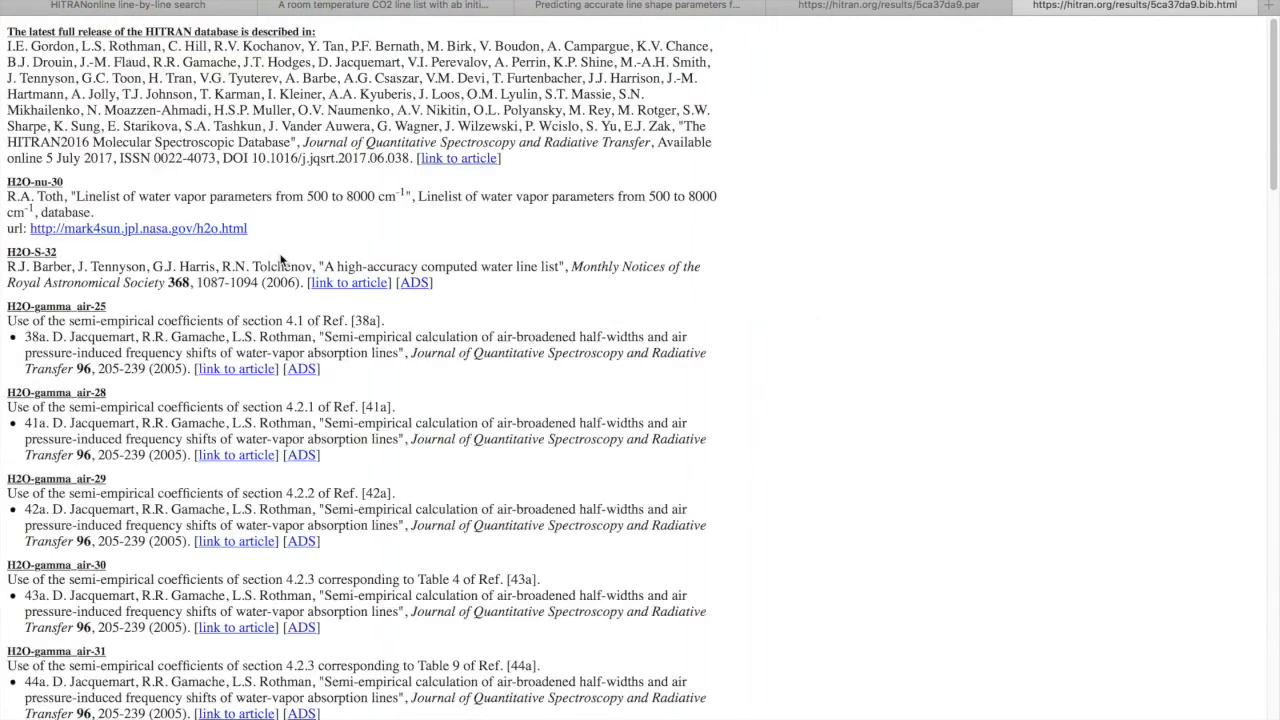
{"action": "scroll", "scroll_direction": "up", "scroll_amount": 3}
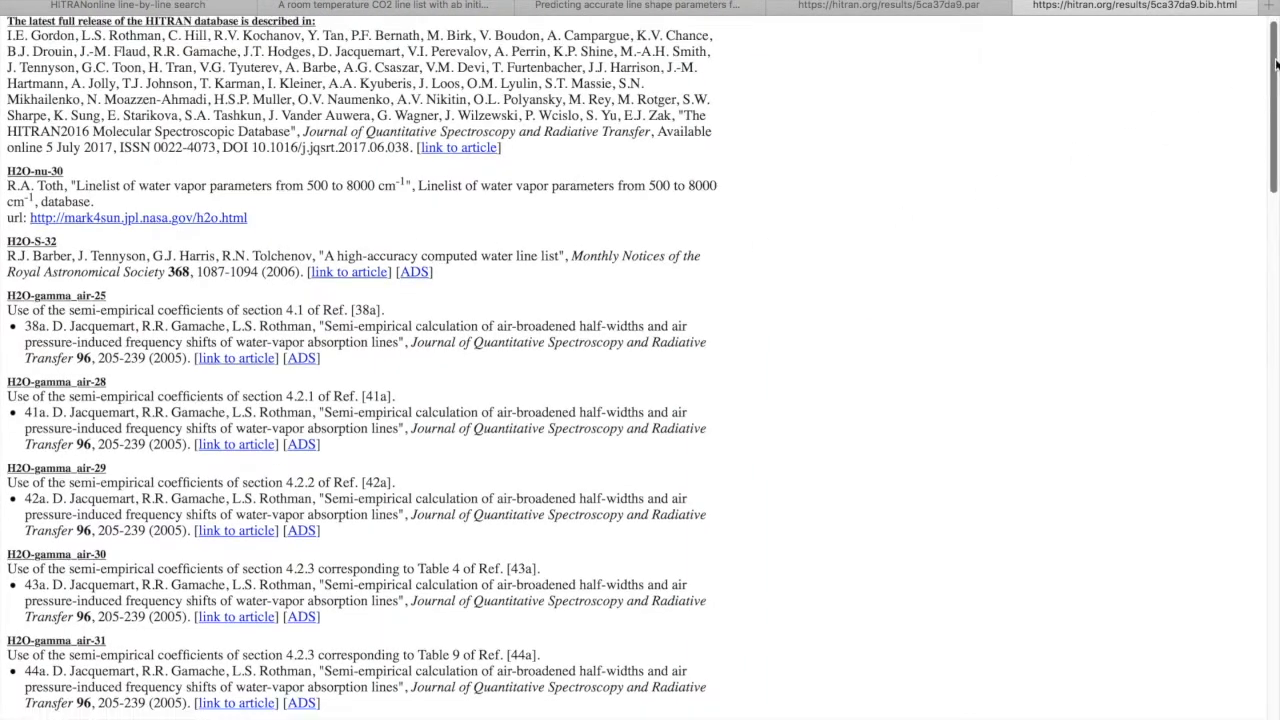
{"action": "scroll", "scroll_direction": "down", "scroll_amount": 3}
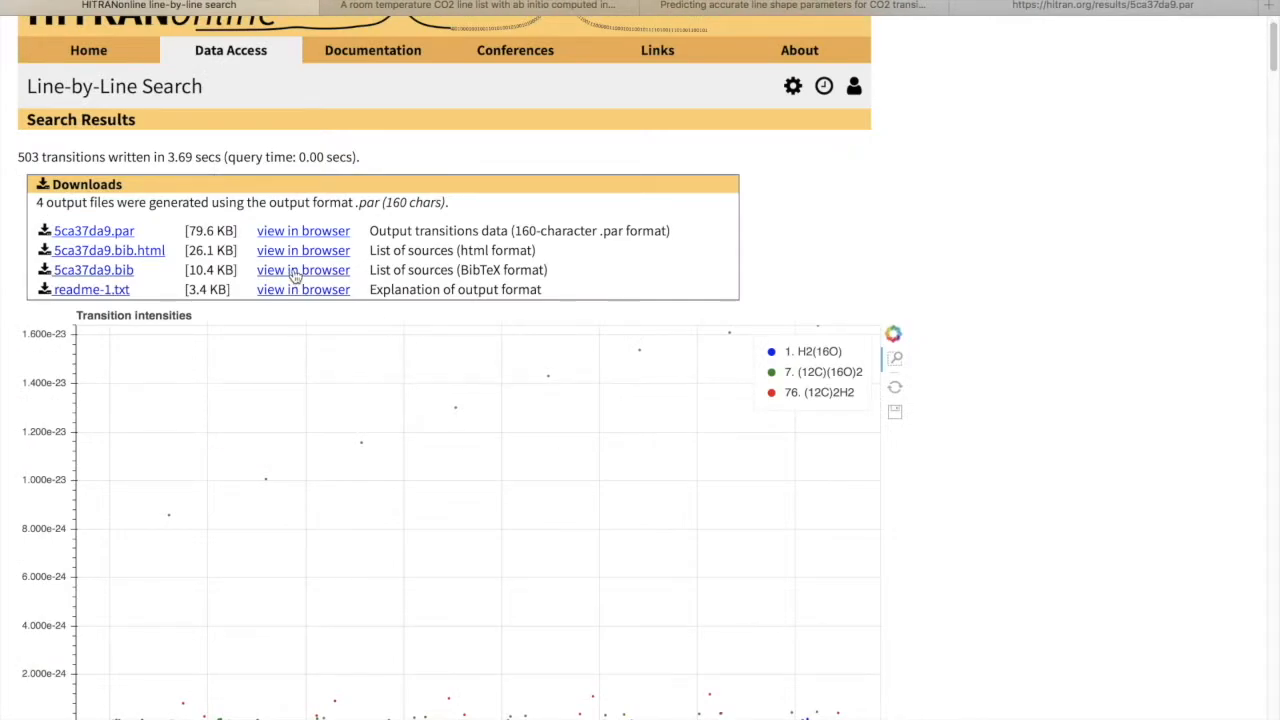
View the .bib list of sources (HITRAN2016, water-vapor, CO2 entries), then return to the results.
{"action": "left_click", "coordinate": [303, 269]}
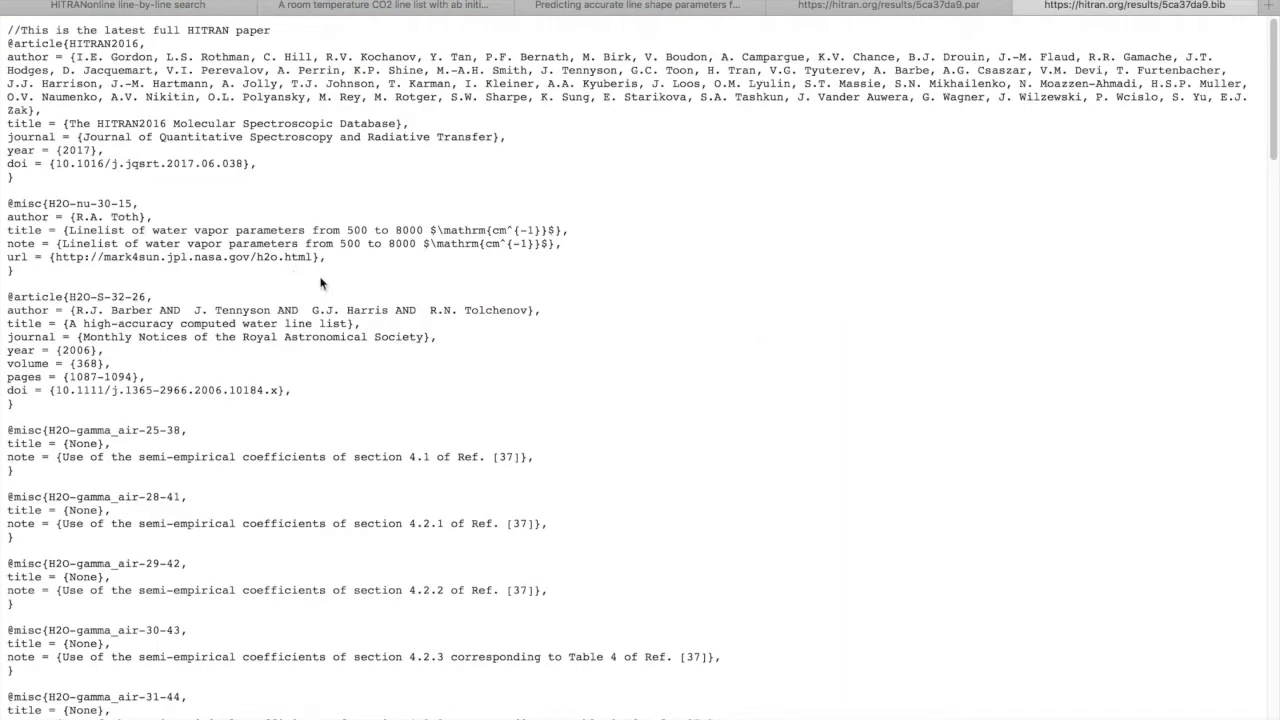
{"action": "mouse_move", "coordinate": [615, 311]}
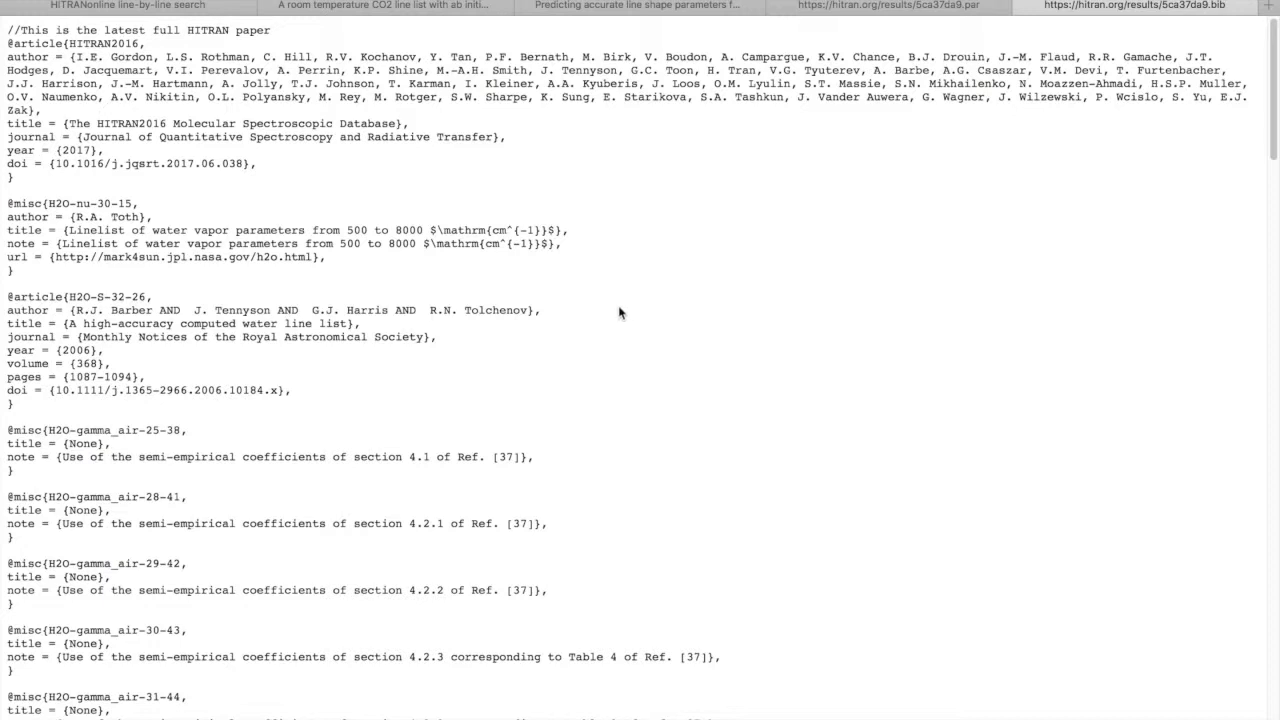
{"action": "mouse_move", "coordinate": [1260, 231]}
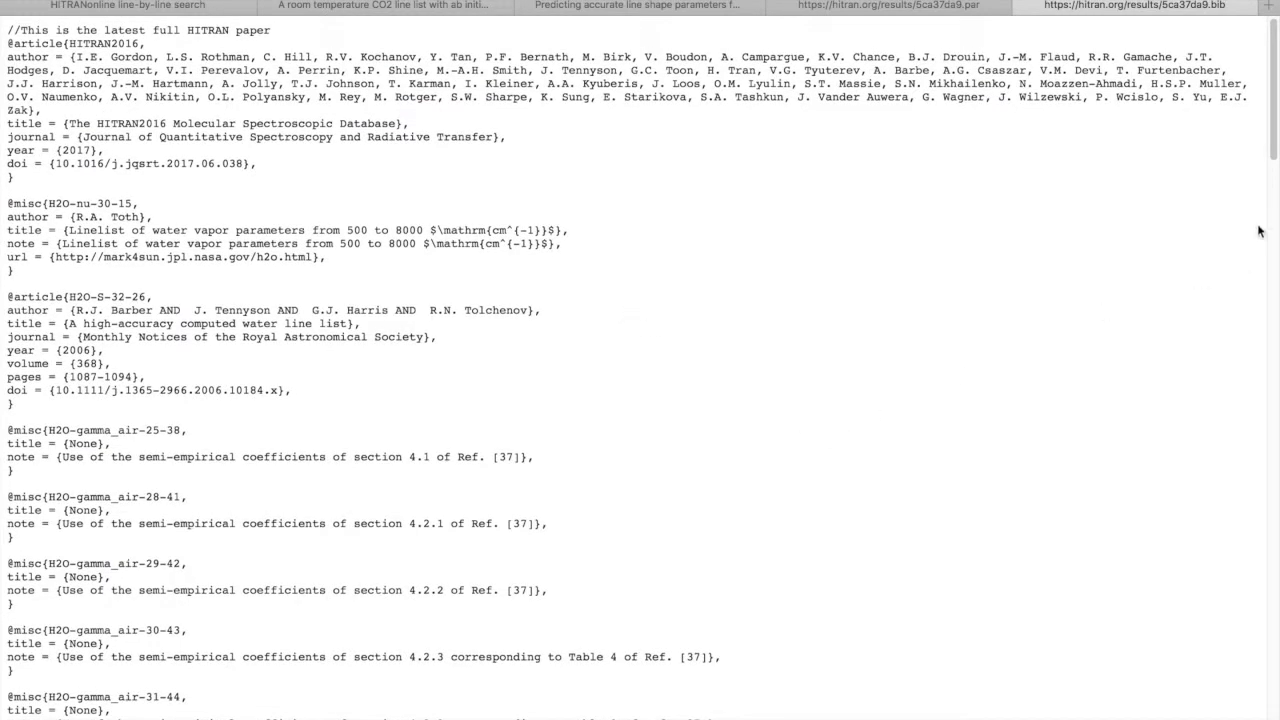
{"action": "scroll", "scroll_direction": "down", "scroll_amount": 3}
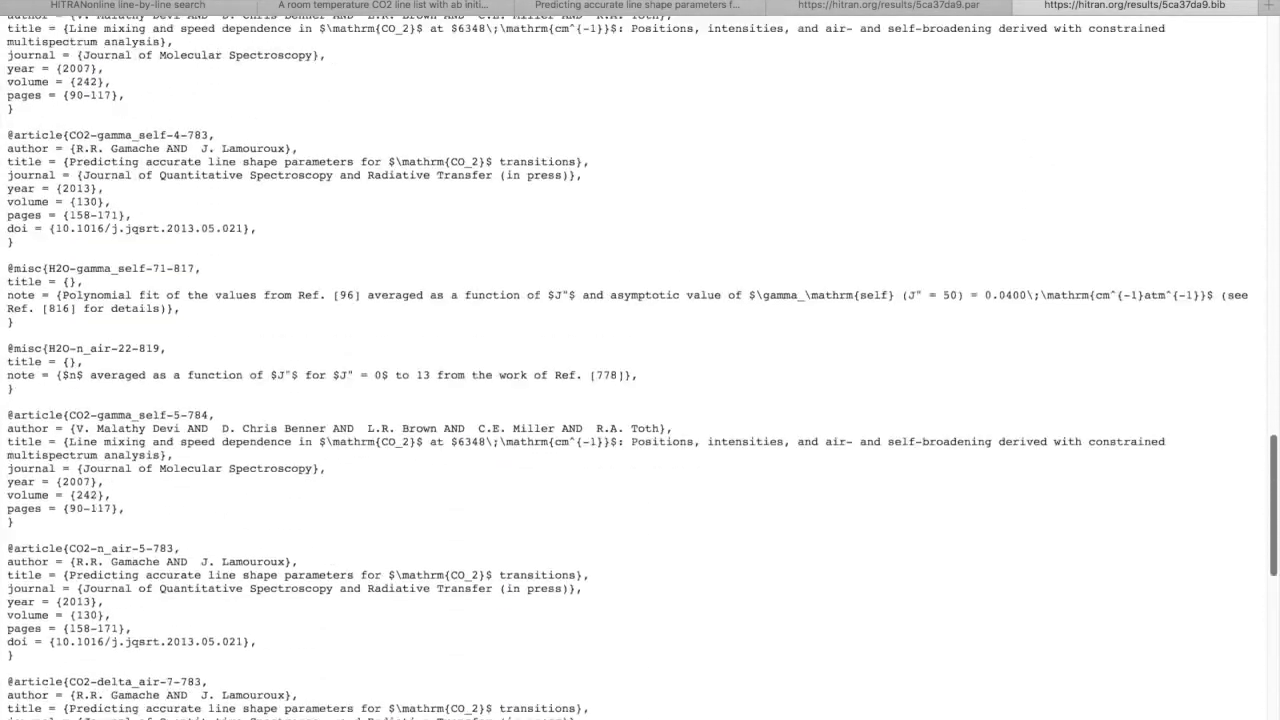
{"action": "scroll", "scroll_direction": "down", "scroll_amount": 3}
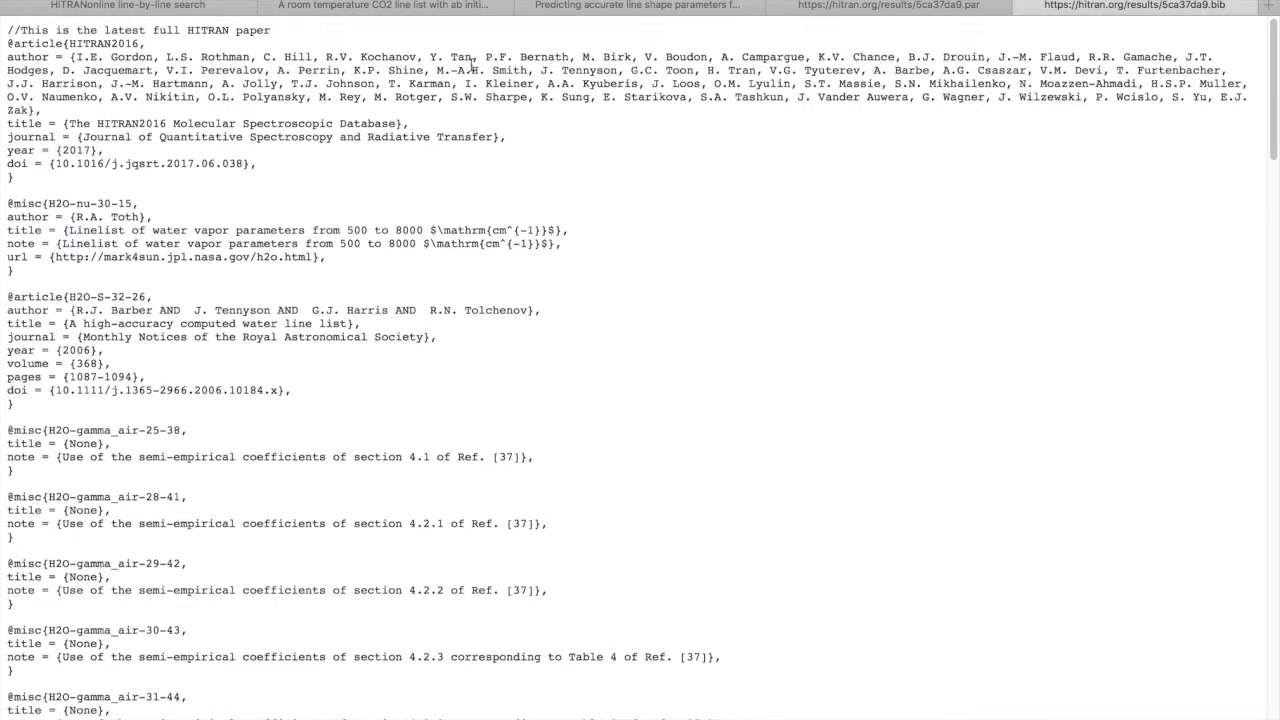
{"action": "left_click", "coordinate": [127, 6]}
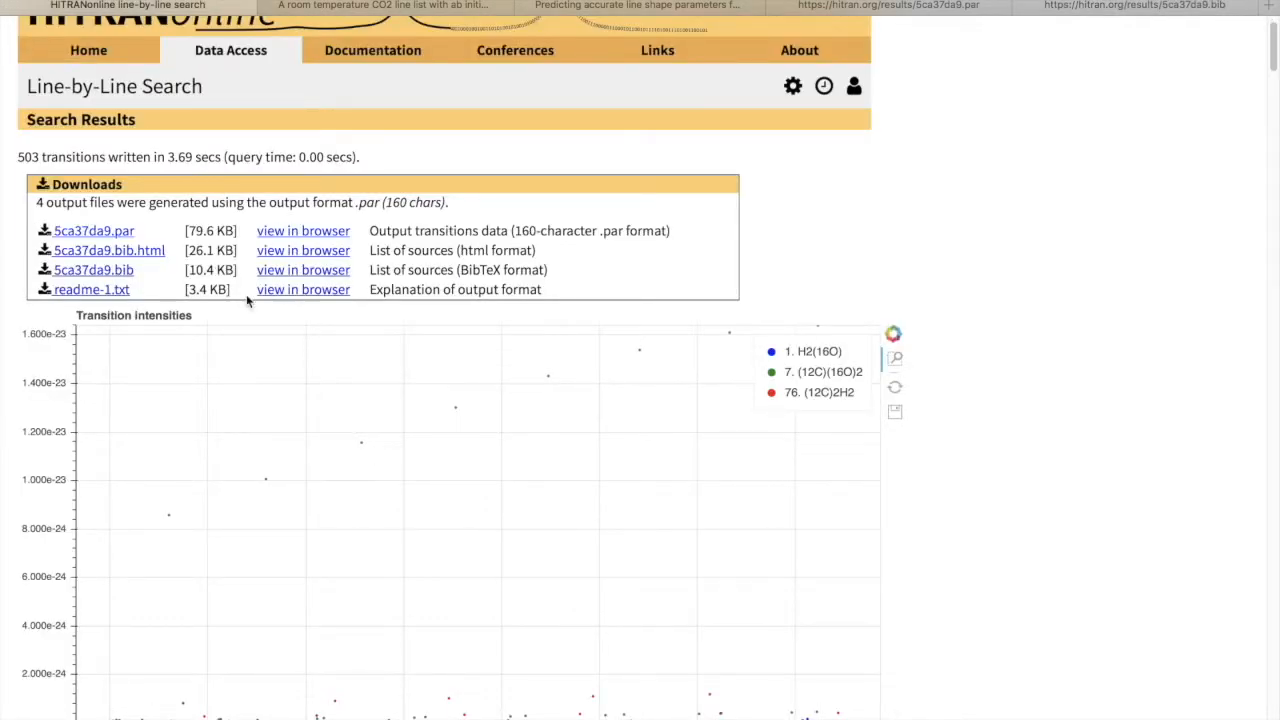
{"action": "mouse_move", "coordinate": [303, 289]}
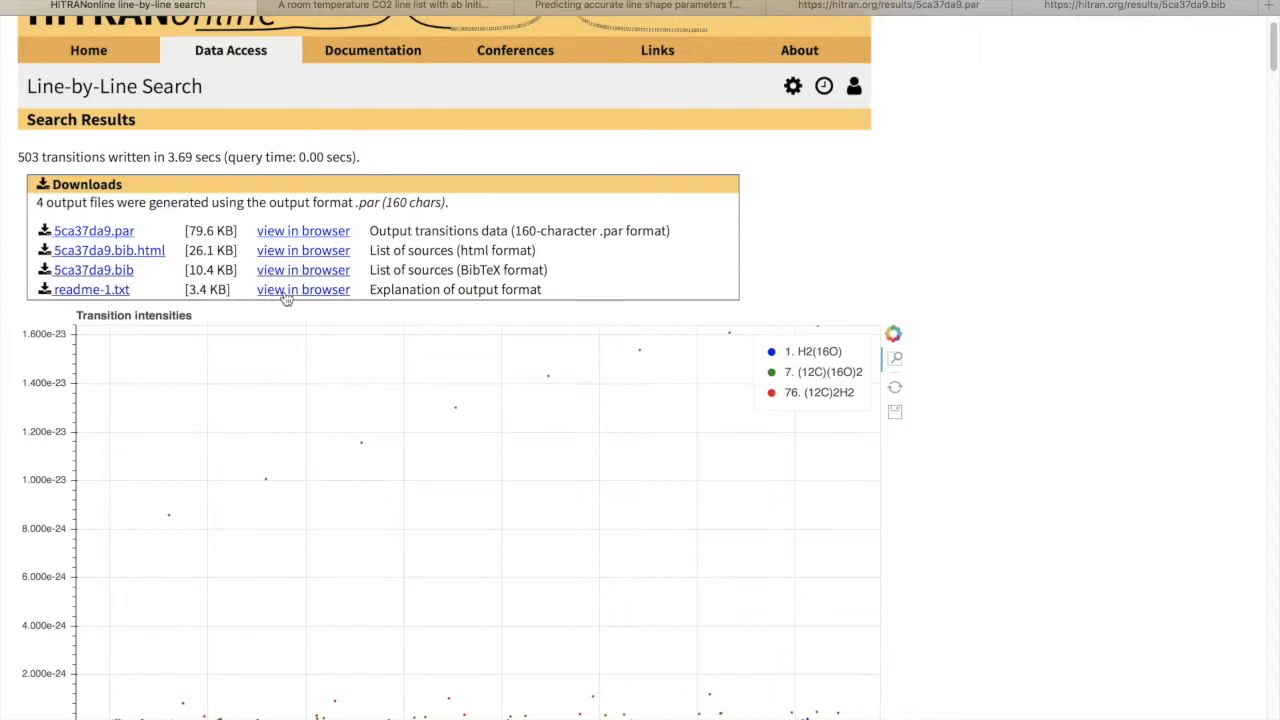
View readme-1.txt describing the output fields, then return to the line-by-line search.
{"action": "left_click", "coordinate": [303, 289]}
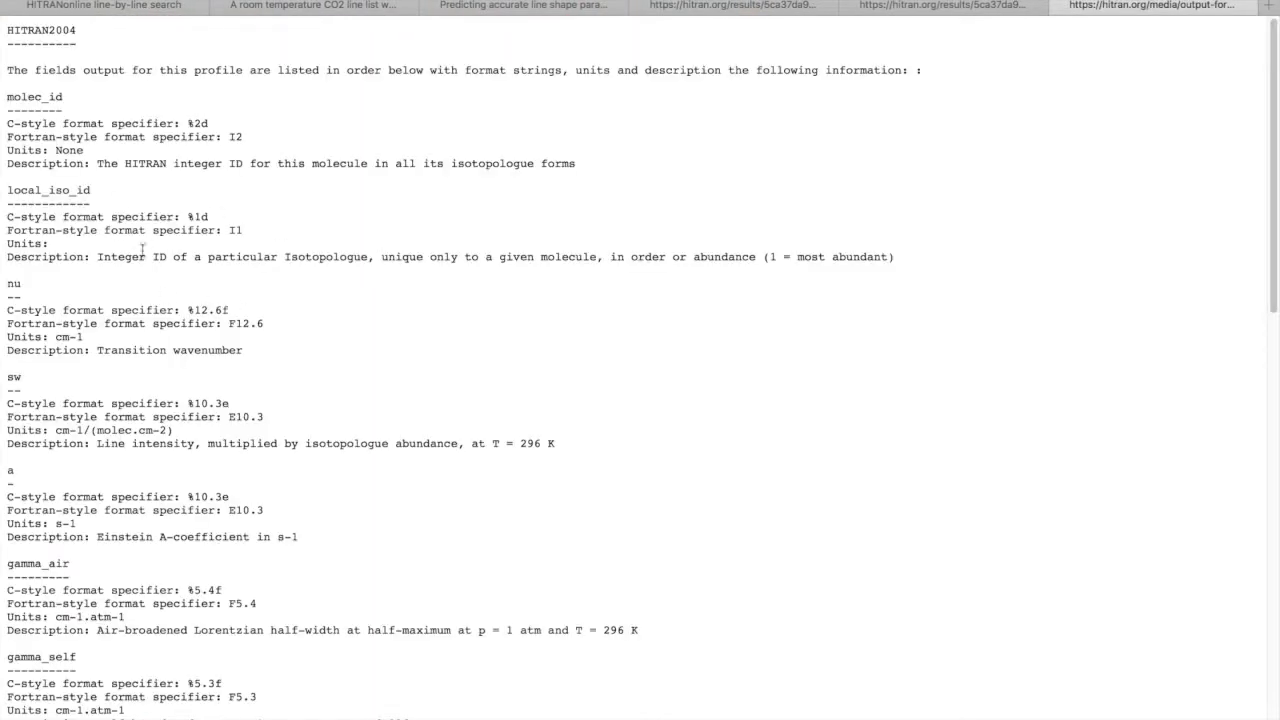
{"action": "scroll", "scroll_direction": "down", "scroll_amount": 3}
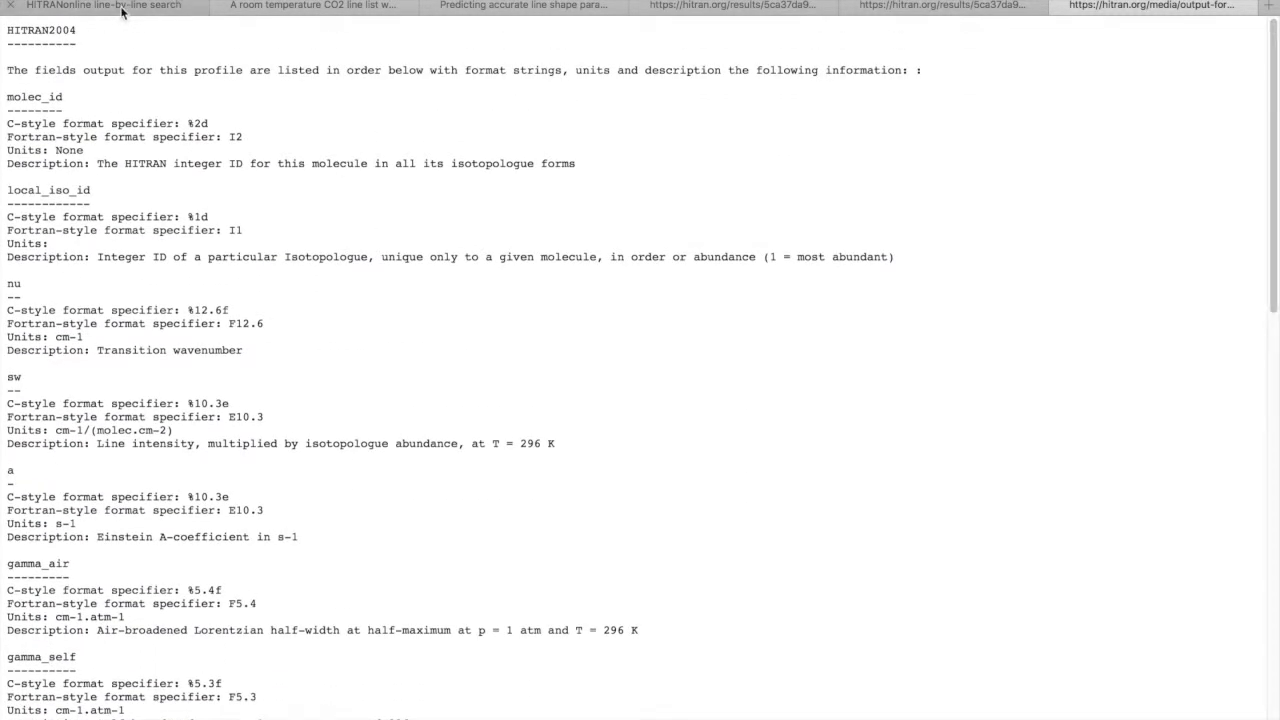
{"action": "left_click", "coordinate": [105, 6]}
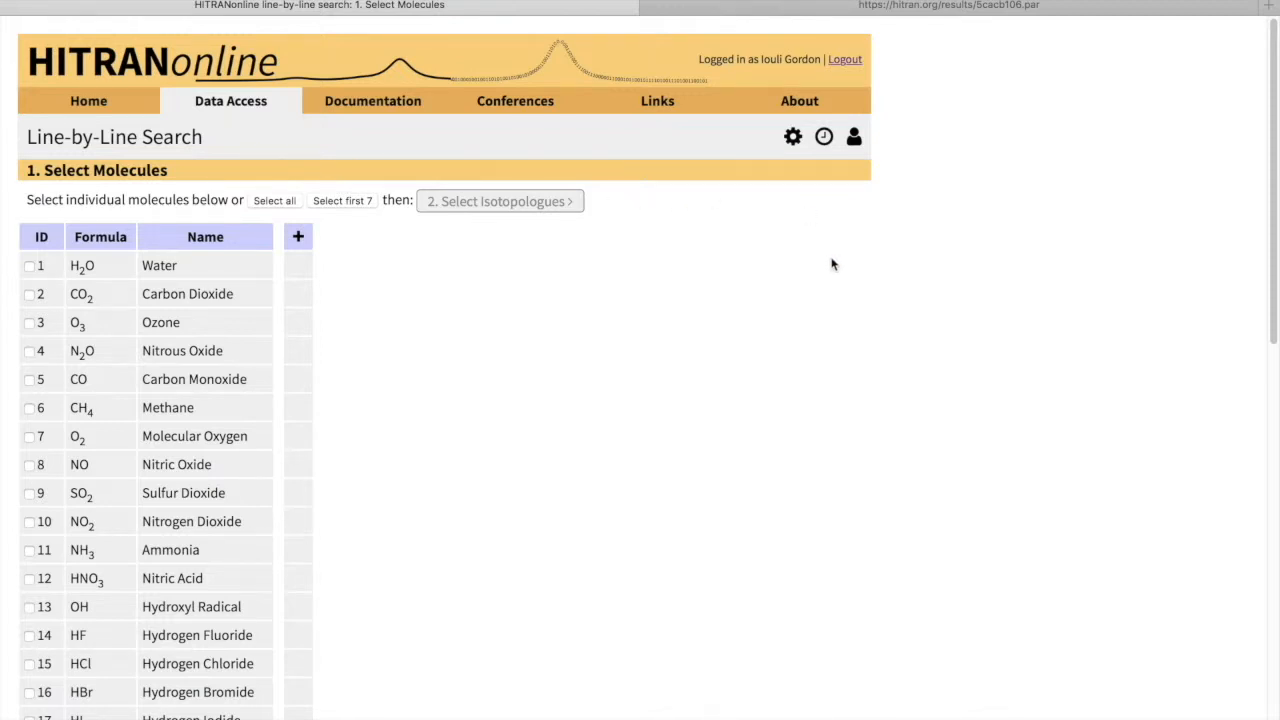
{"action": "mouse_move", "coordinate": [829, 153]}
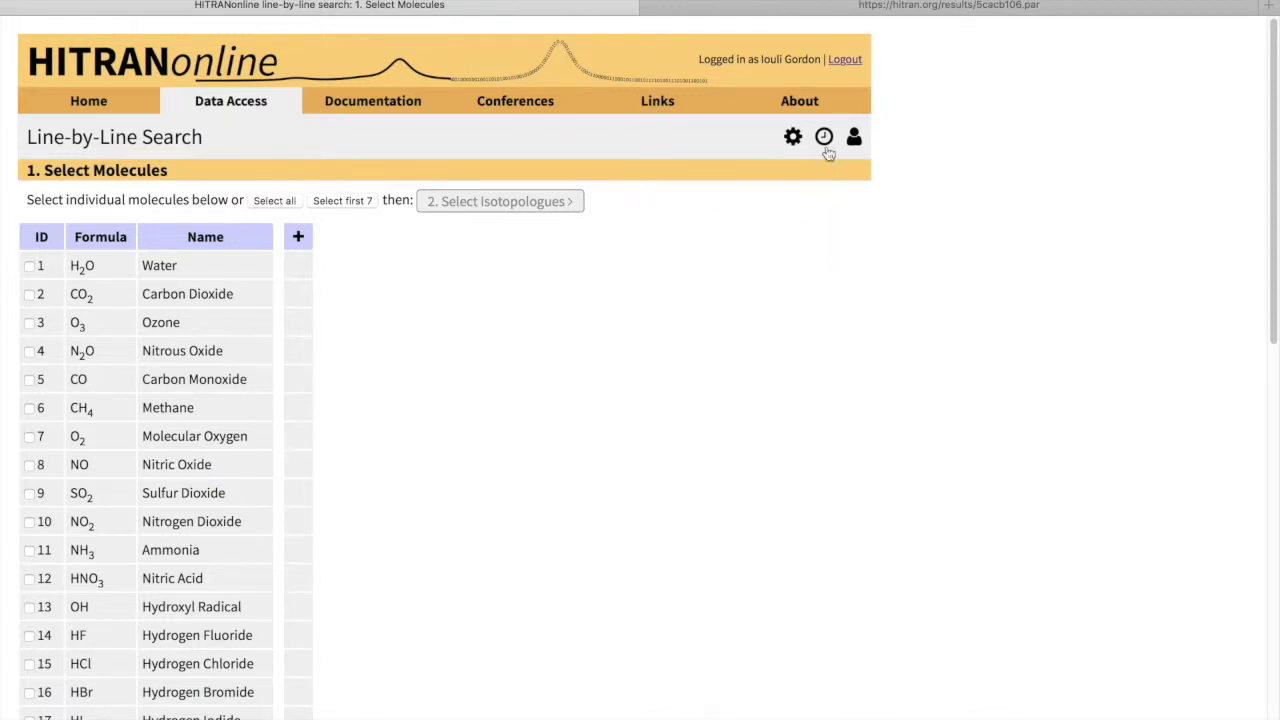
Show the search settings with 'Select by band' enabled, then the Data Access menu.
{"action": "left_click", "coordinate": [792, 137]}
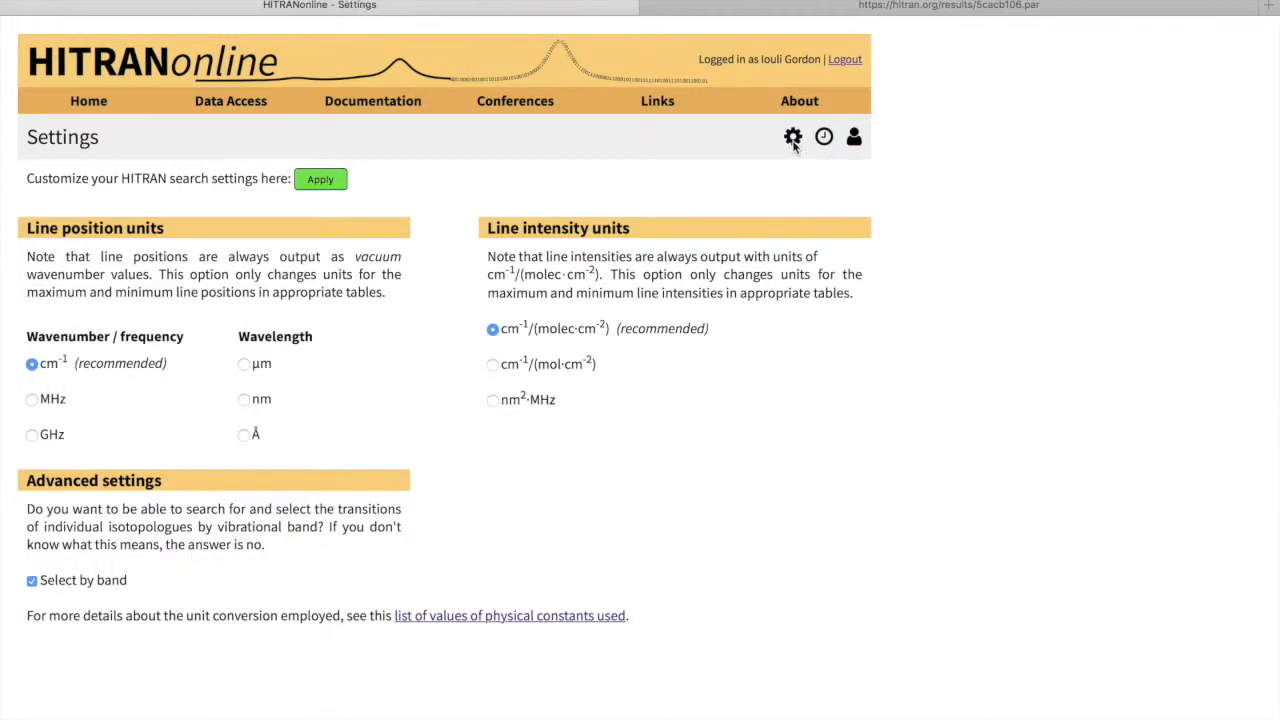
{"action": "mouse_move", "coordinate": [60, 605]}
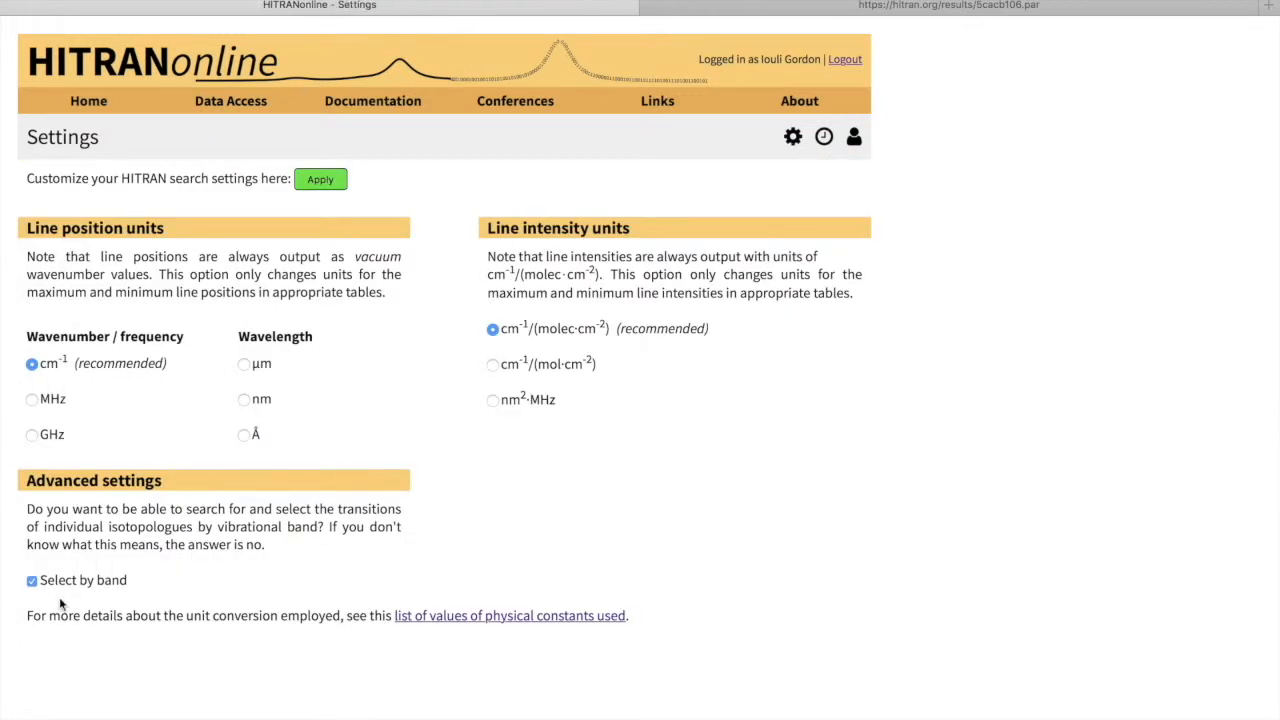
{"action": "mouse_move", "coordinate": [62, 585]}
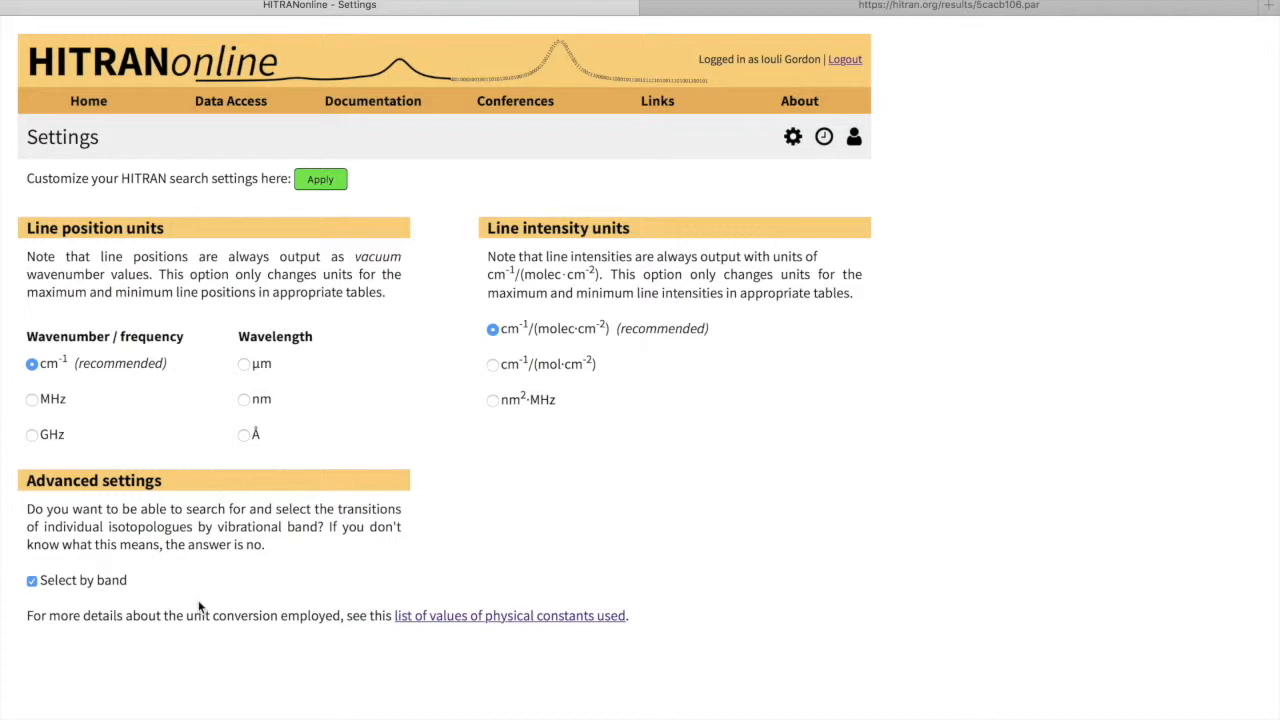
{"action": "left_click", "coordinate": [230, 100]}
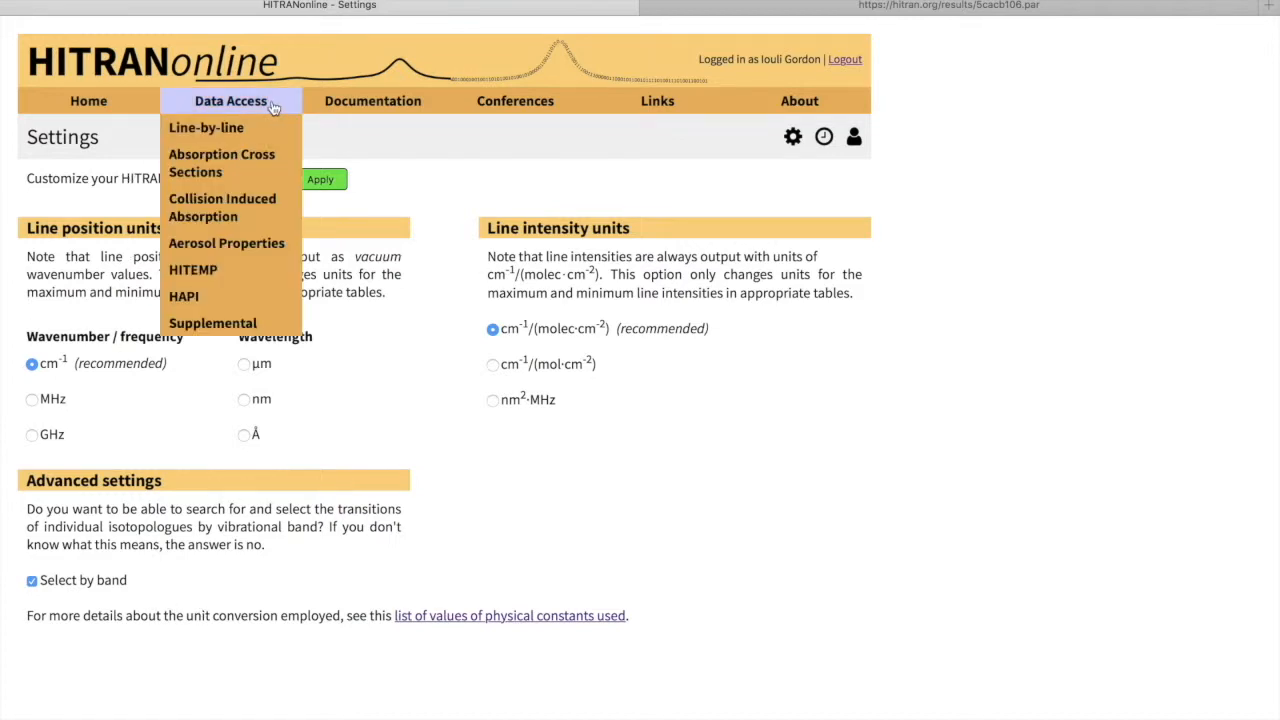
Start a new CO line-by-line search for 12C16O only and list its vibrational bands.
{"action": "left_click", "coordinate": [206, 127]}
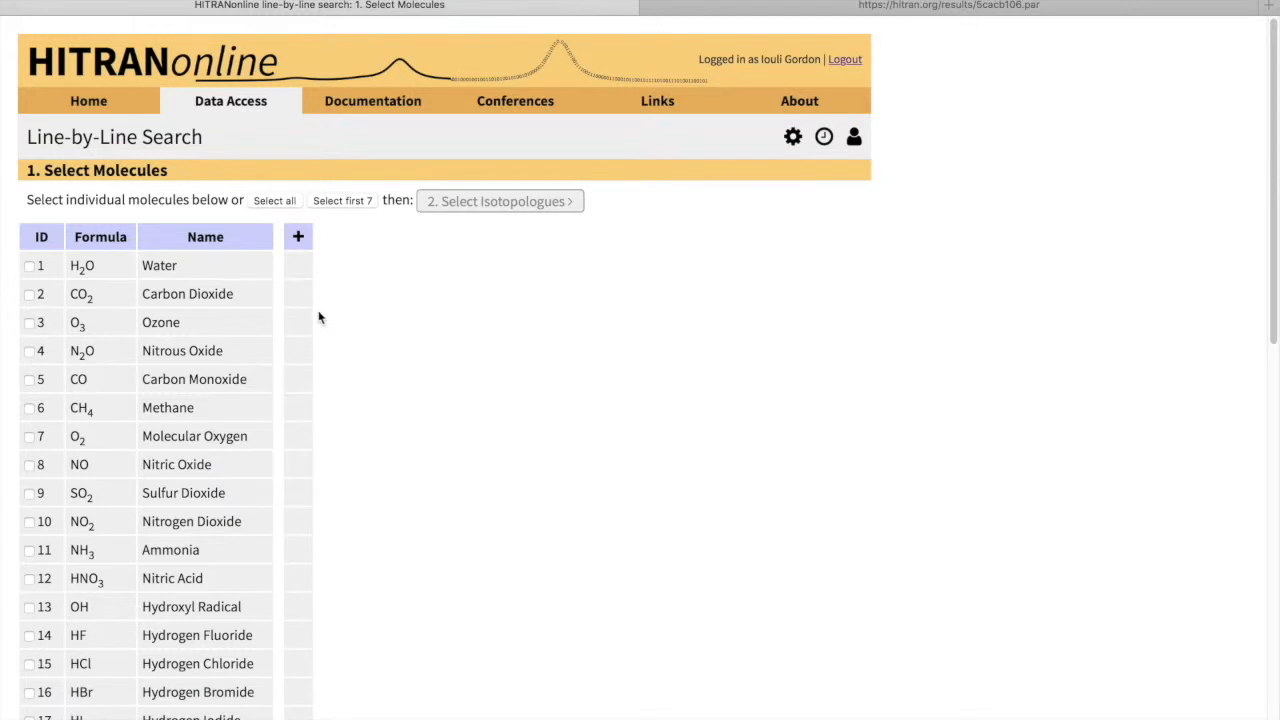
{"action": "mouse_move", "coordinate": [316, 321]}
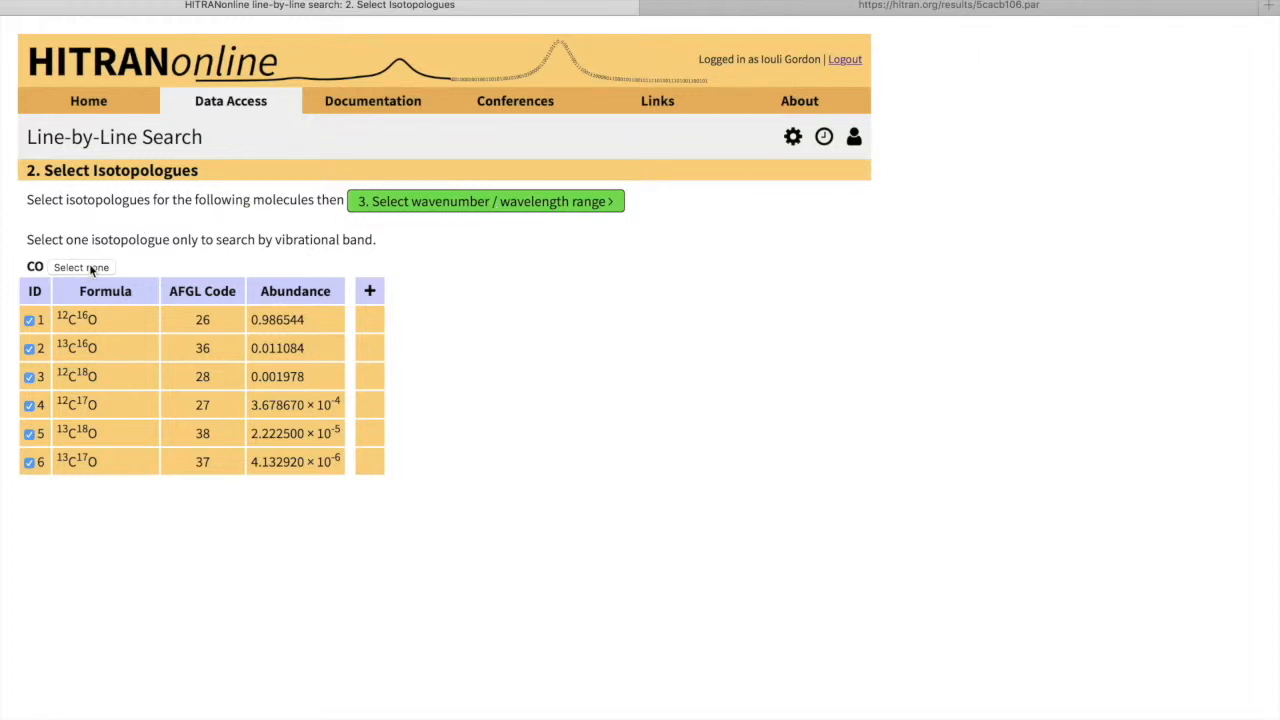
{"action": "left_click", "coordinate": [81, 267]}
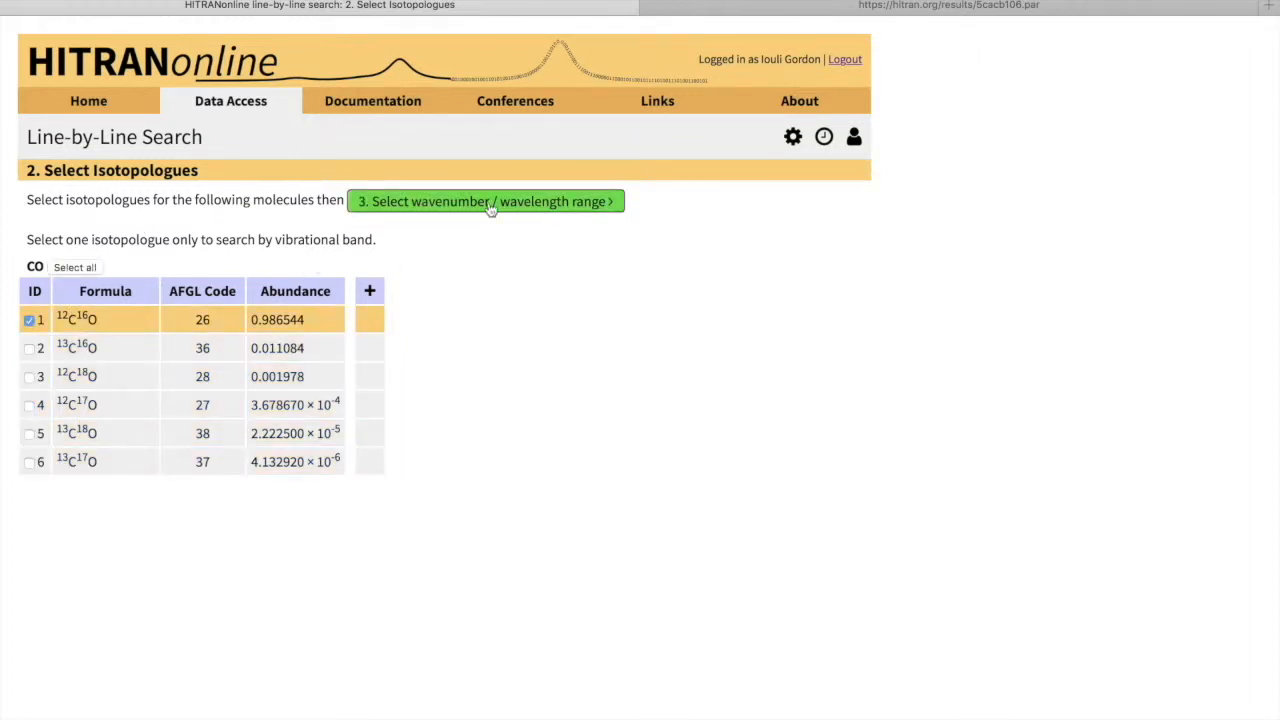
{"action": "left_click", "coordinate": [486, 201]}
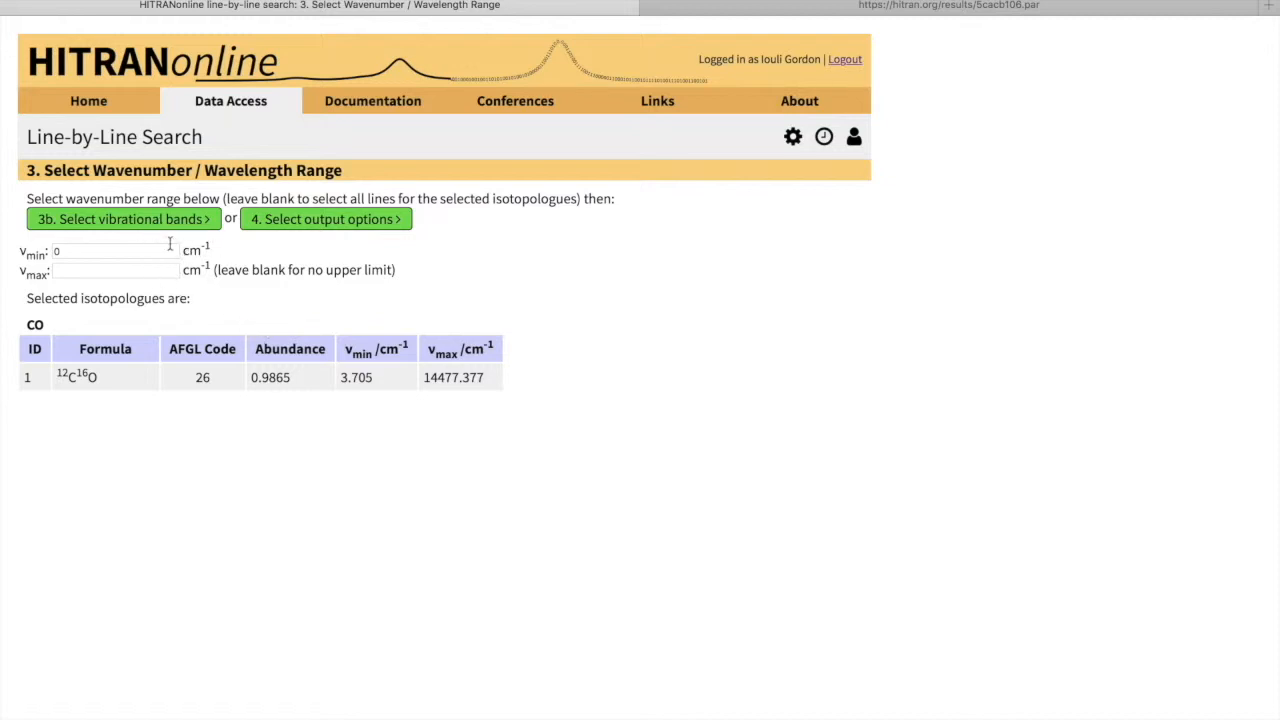
{"action": "mouse_move", "coordinate": [154, 246]}
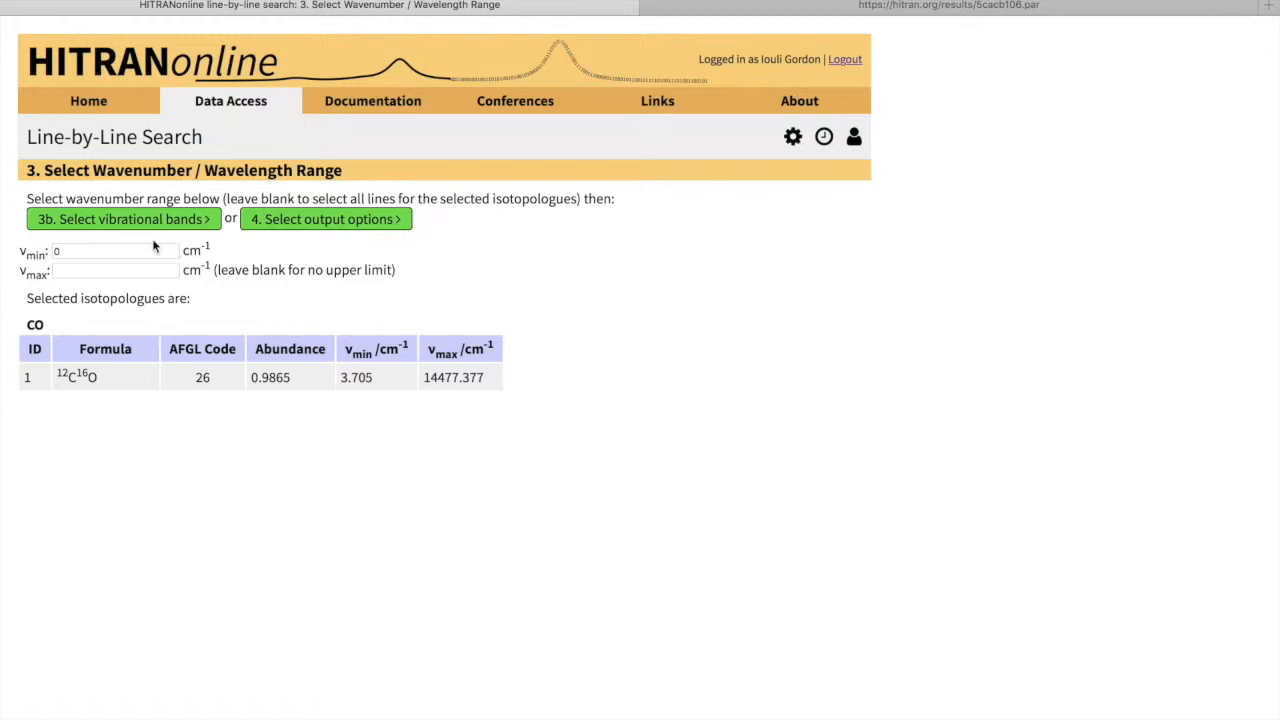
{"action": "left_click", "coordinate": [123, 219]}
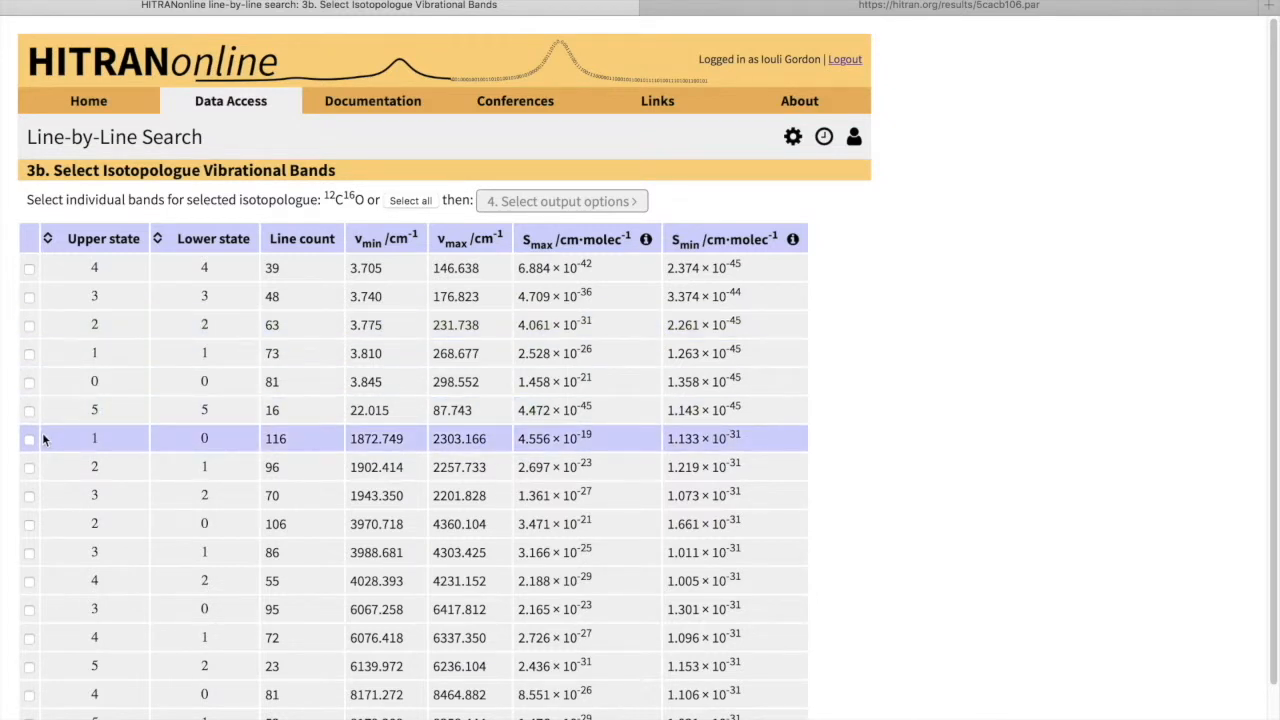
Tick the 1–0, 2–0, 3–0 and 4–0 bands and continue to output options.
{"action": "left_click", "coordinate": [29, 438]}
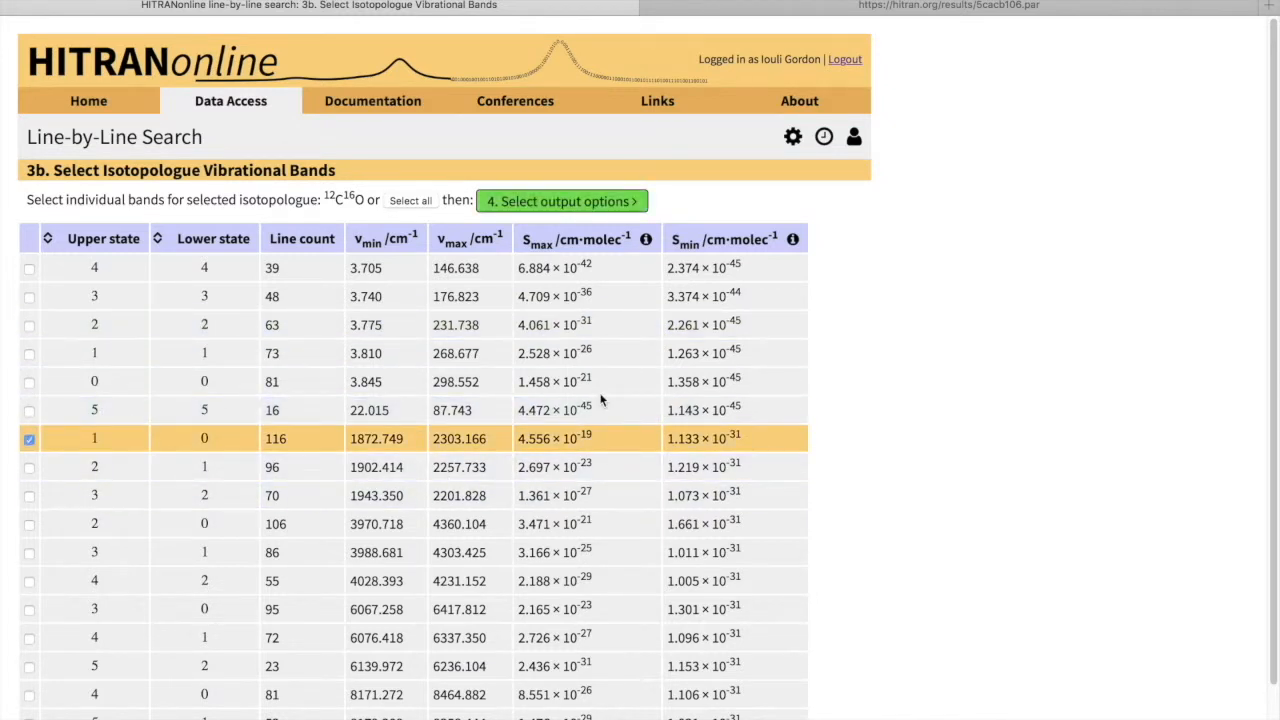
{"action": "left_click", "coordinate": [29, 523]}
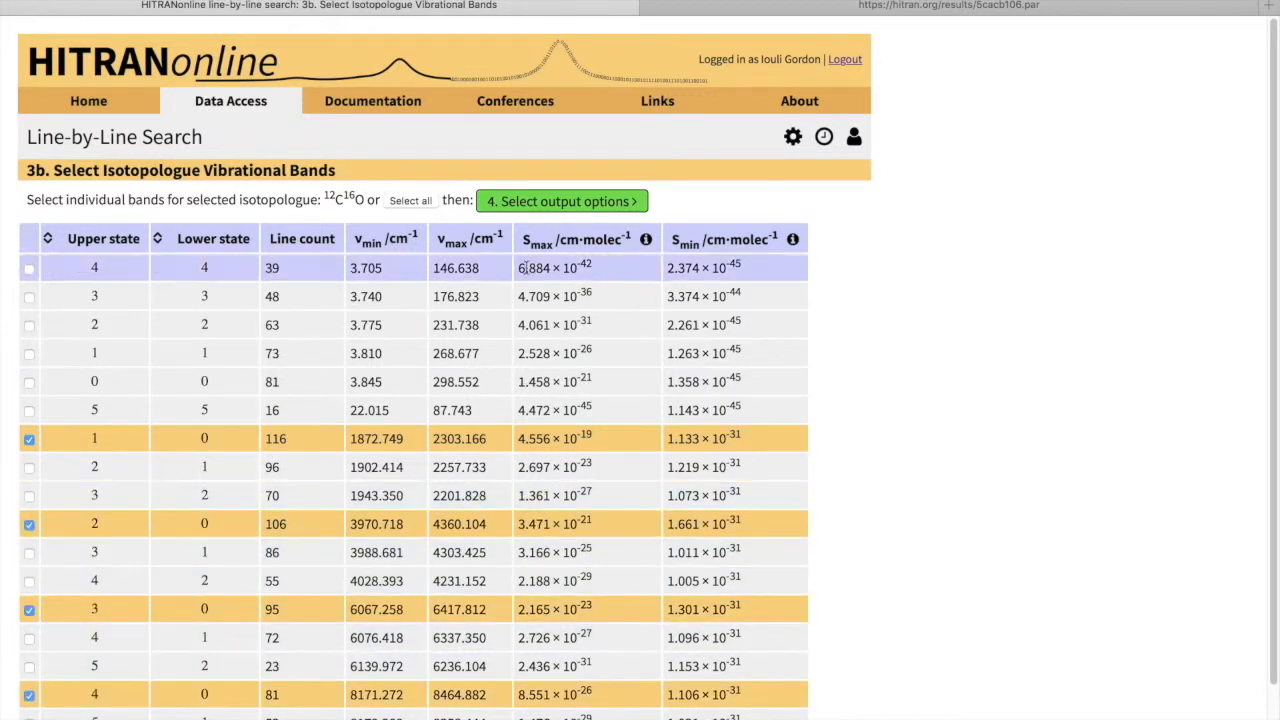
{"action": "left_click", "coordinate": [562, 201]}
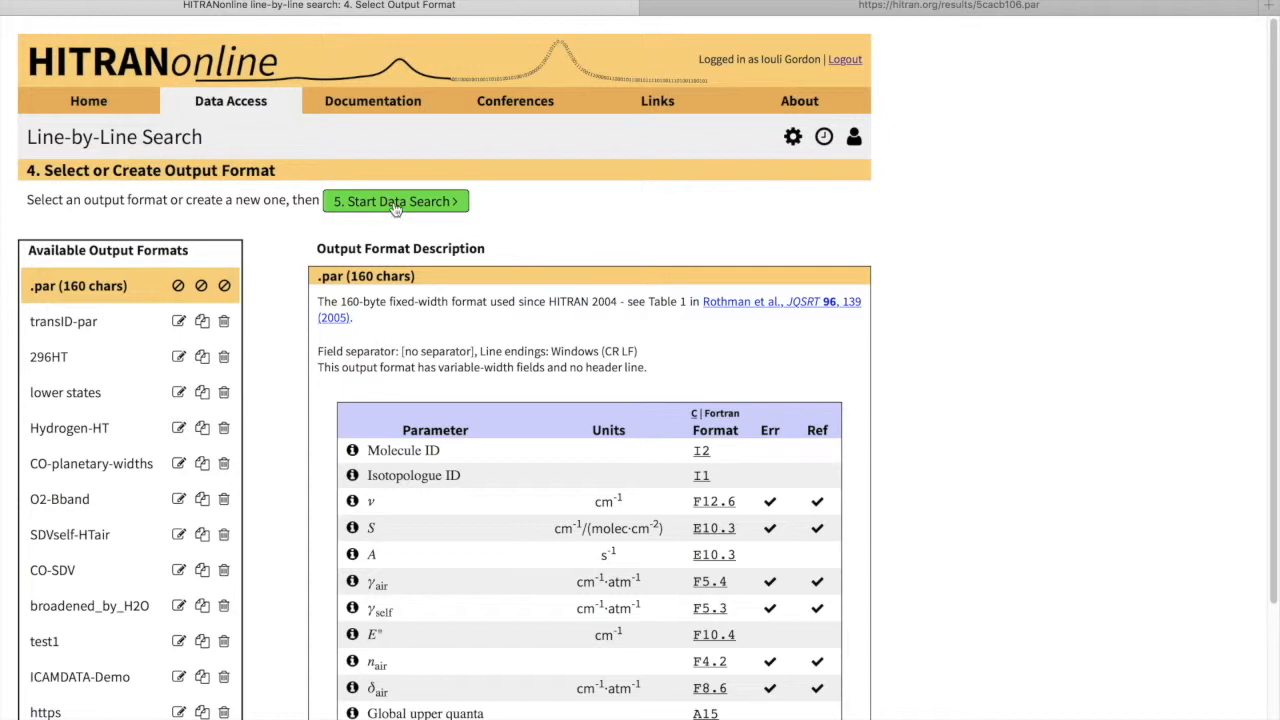
{"action": "mouse_move", "coordinate": [350, 245]}
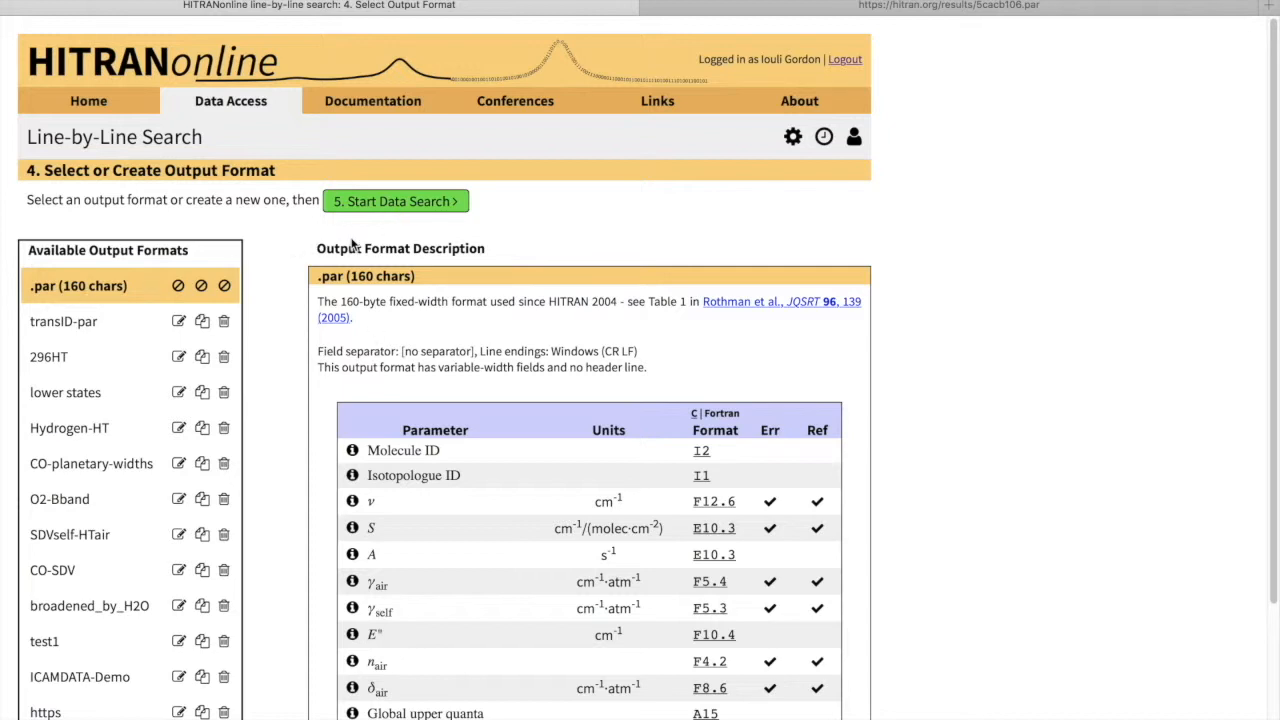
{"action": "mouse_move", "coordinate": [308, 229]}
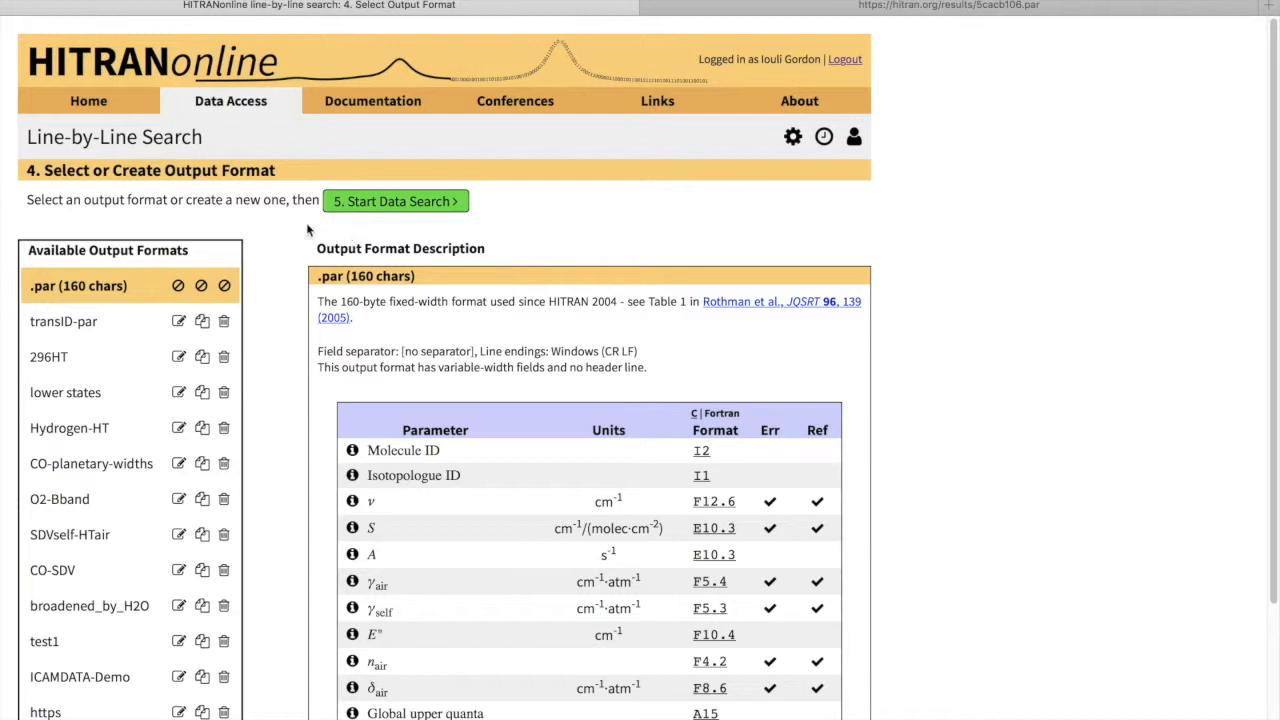
{"action": "mouse_move", "coordinate": [365, 217]}
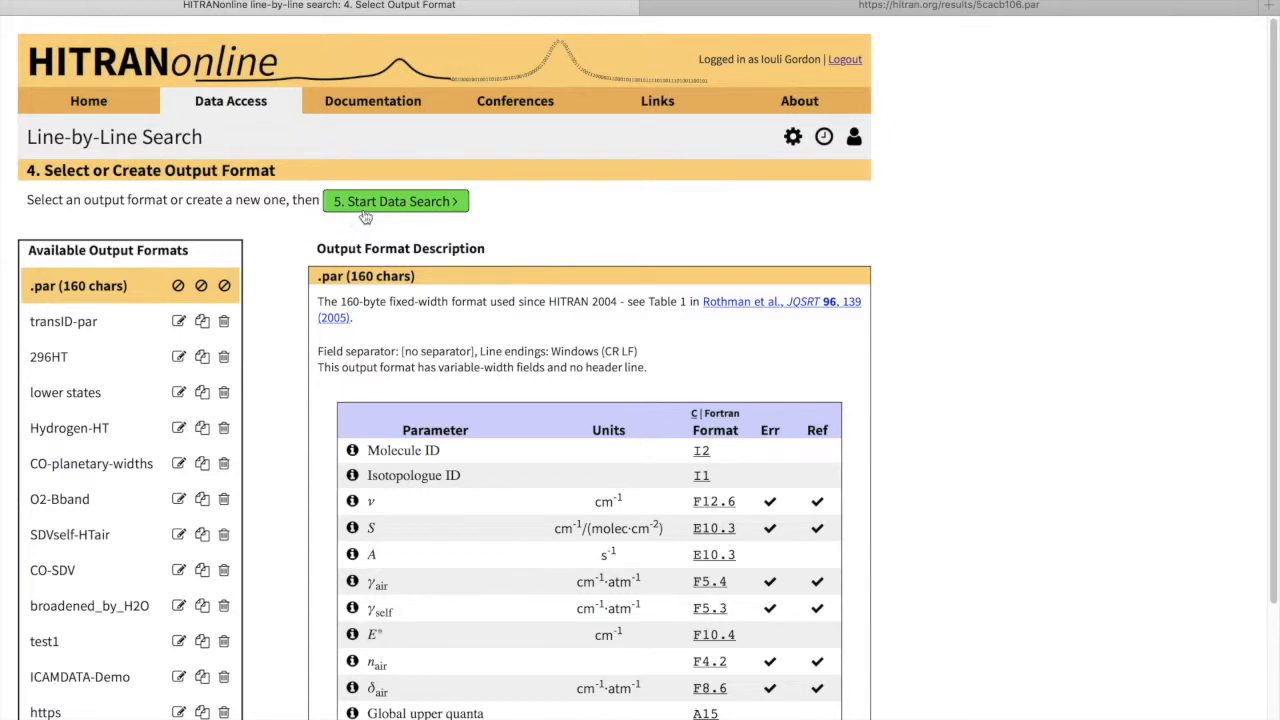
{"action": "mouse_move", "coordinate": [793, 255]}
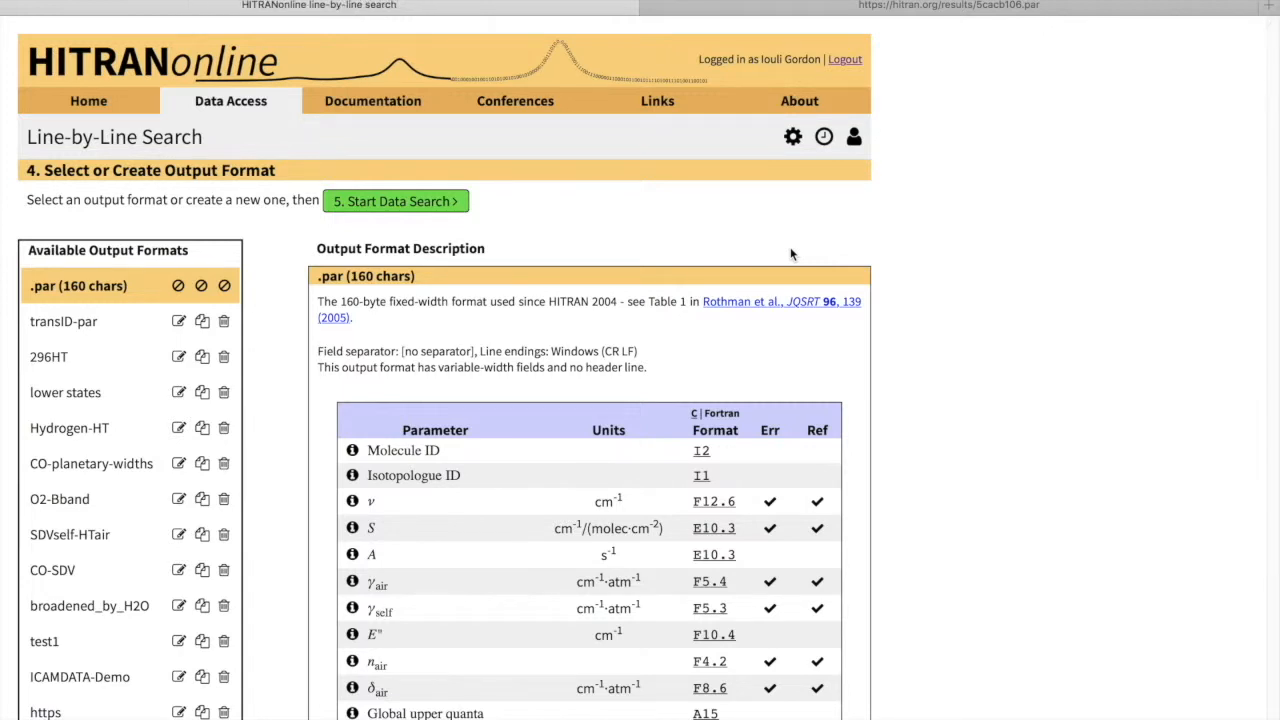
Start the data search in .par (160 chars) format, returning 398 transitions.
{"action": "left_click", "coordinate": [396, 201]}
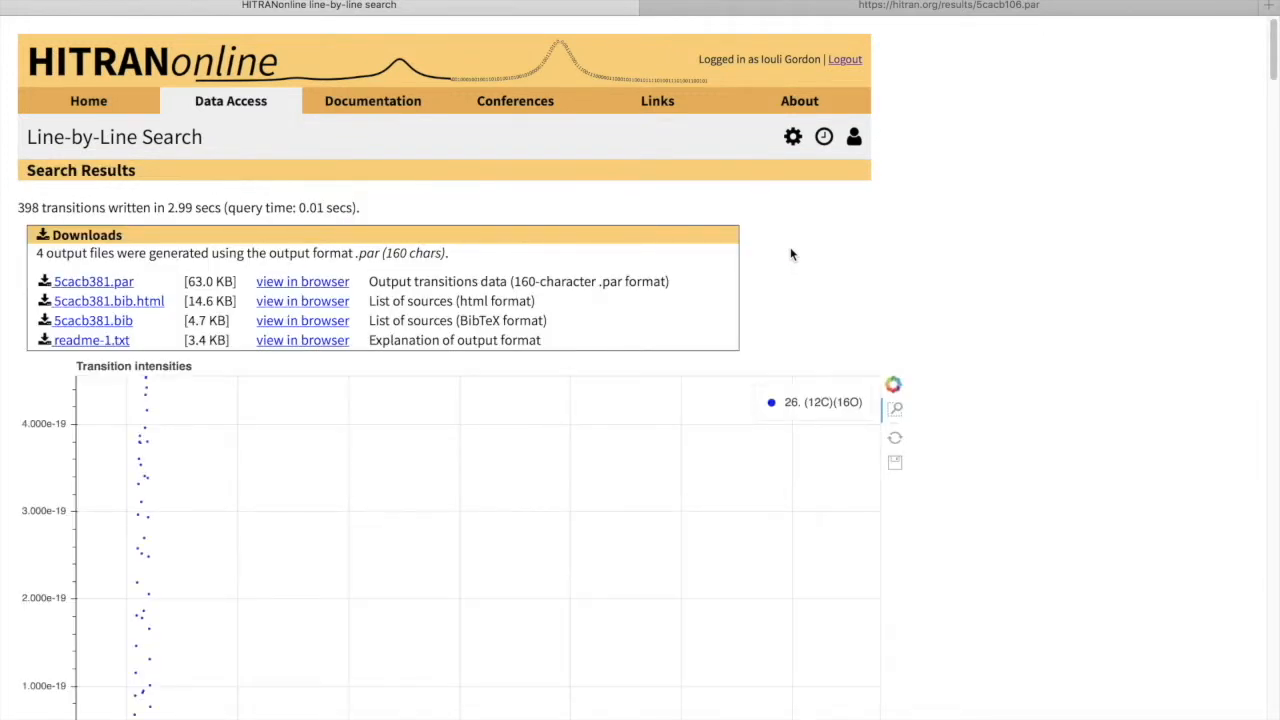
{"action": "scroll", "scroll_direction": "down", "scroll_amount": 3}
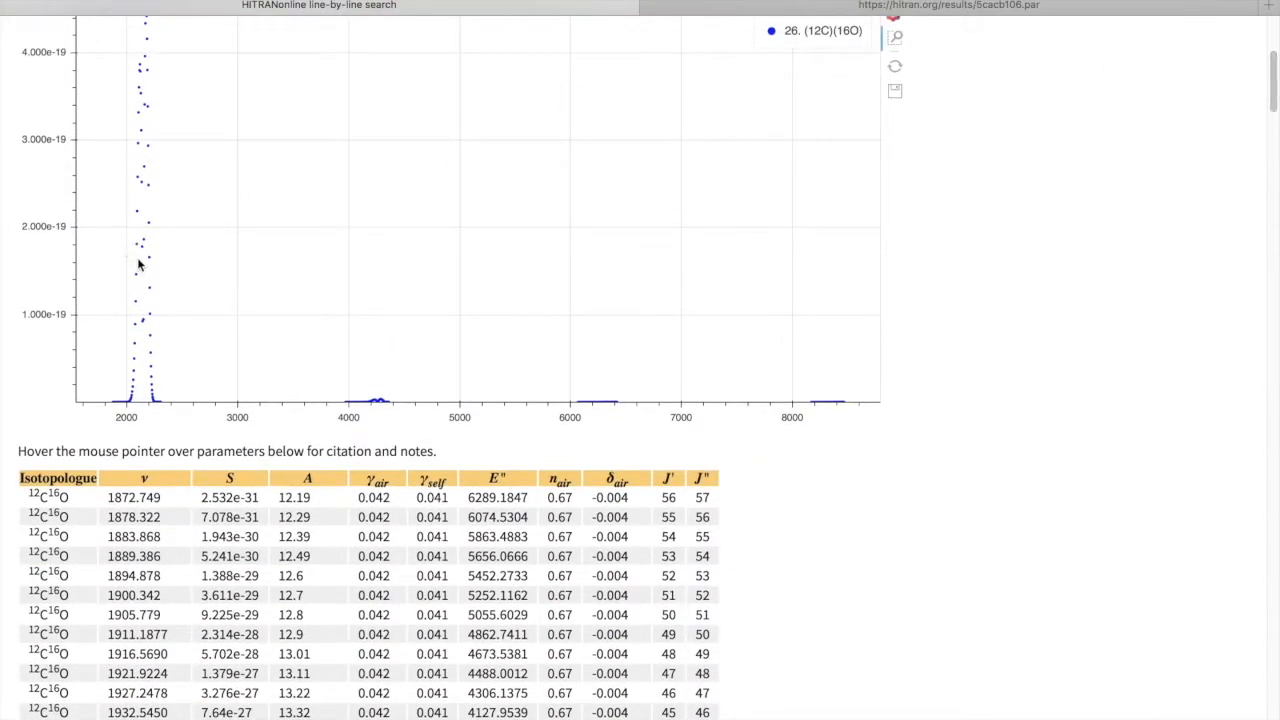
{"action": "mouse_move", "coordinate": [850, 400]}
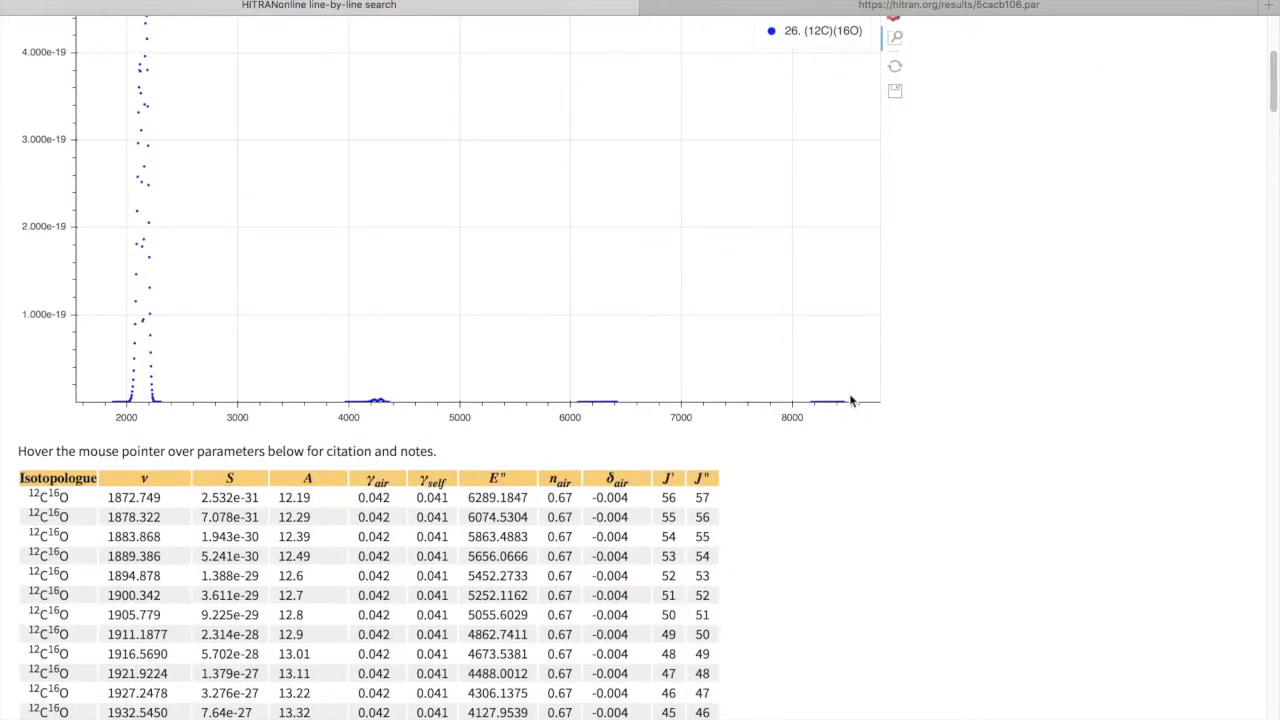
{"action": "mouse_move", "coordinate": [763, 250]}
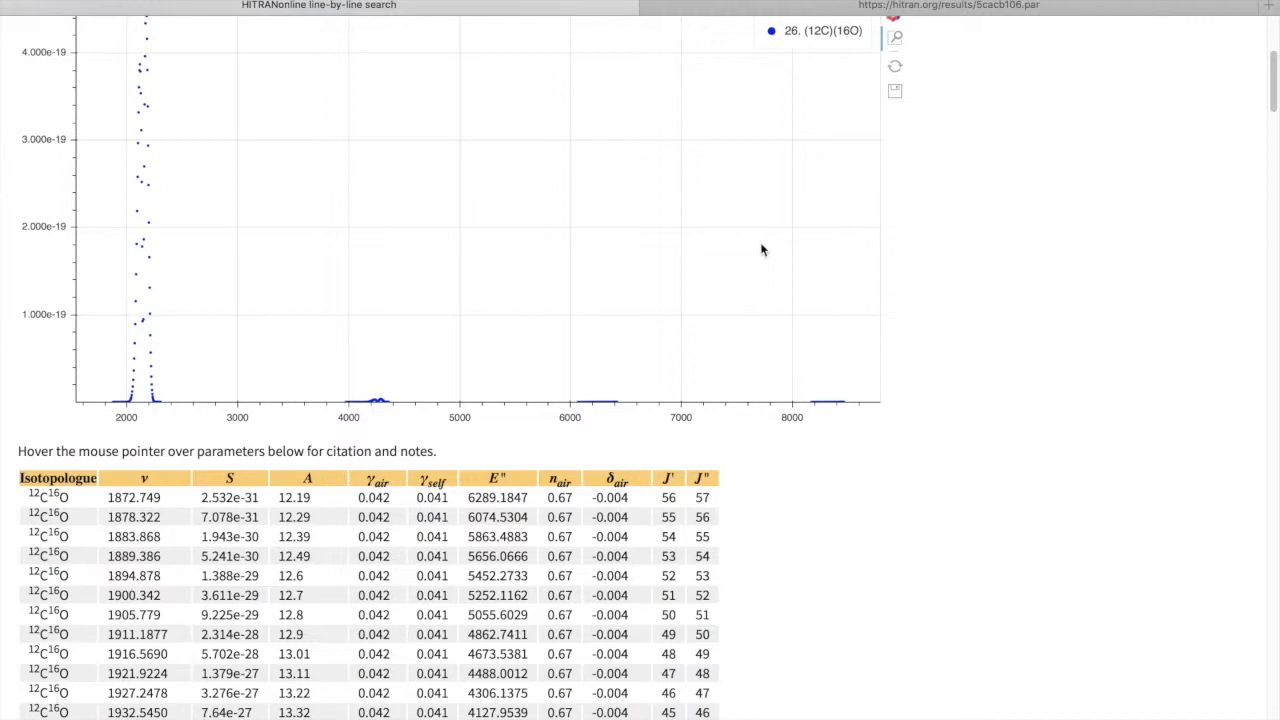
{"action": "mouse_move", "coordinate": [548, 265]}
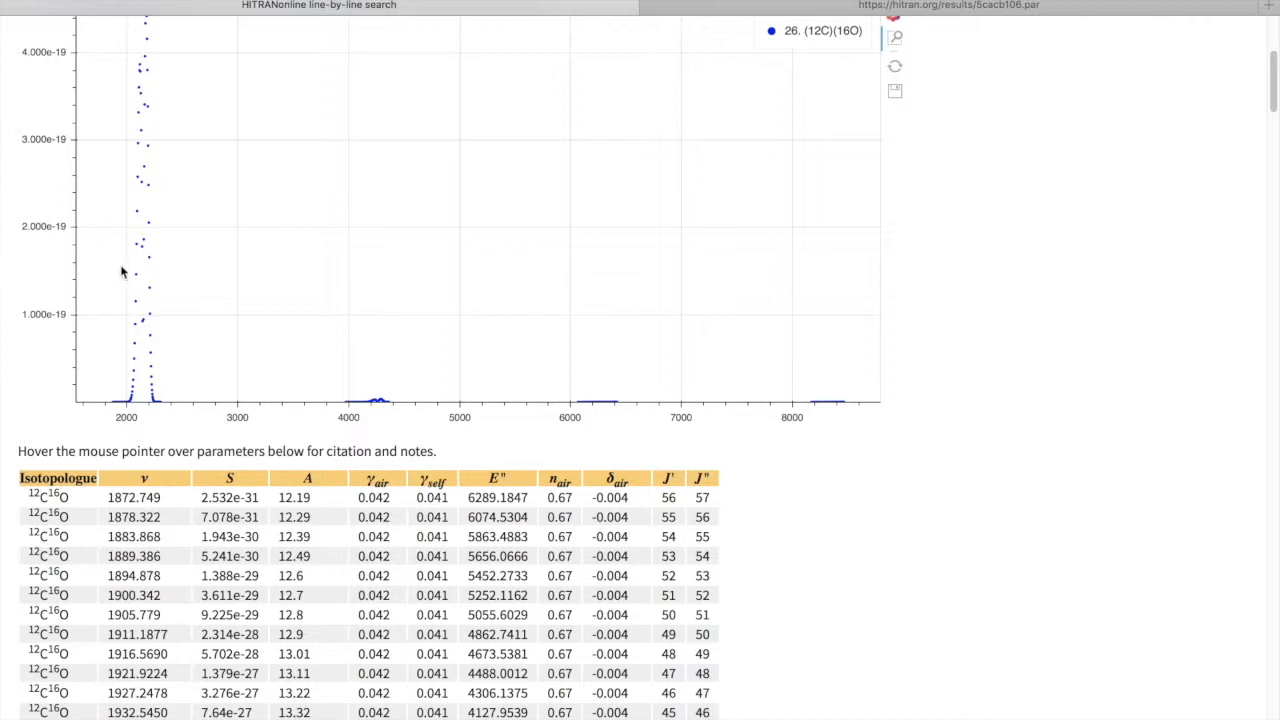
{"action": "mouse_move", "coordinate": [147, 263]}
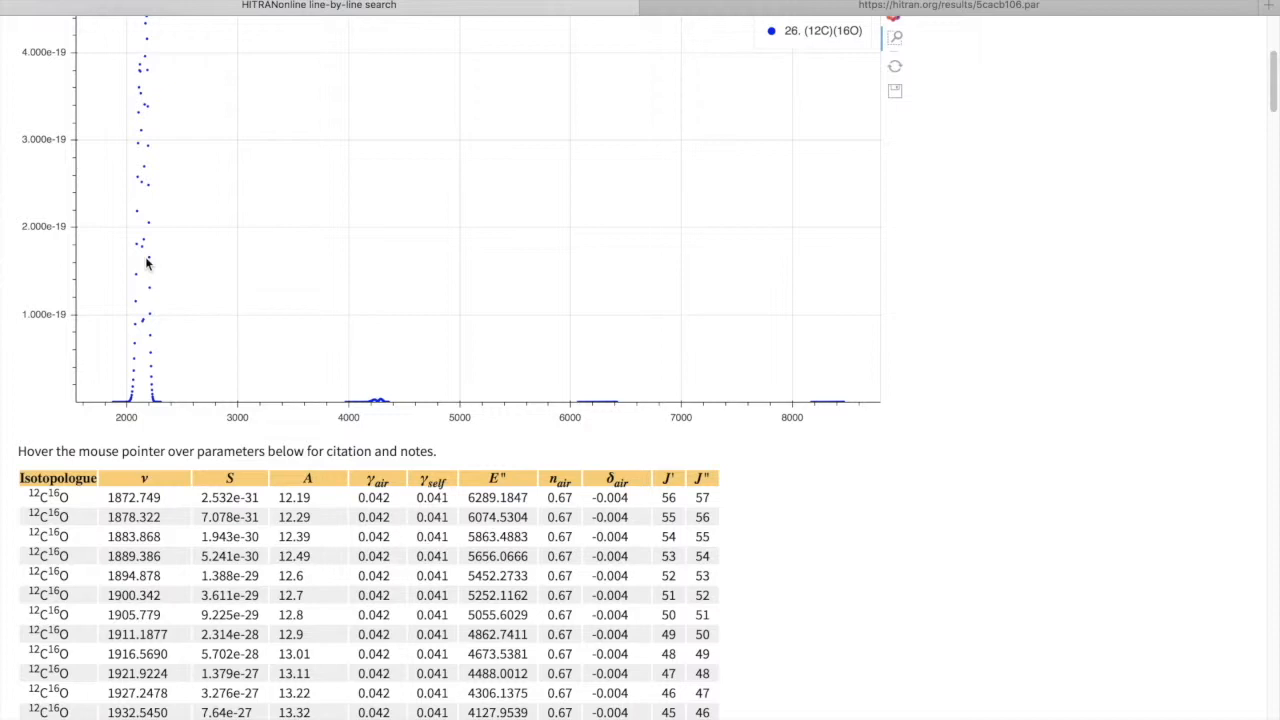
Start a new line-by-line search with CO ticked and proceed to its six isotopologues.
{"action": "left_click", "coordinate": [230, 67]}
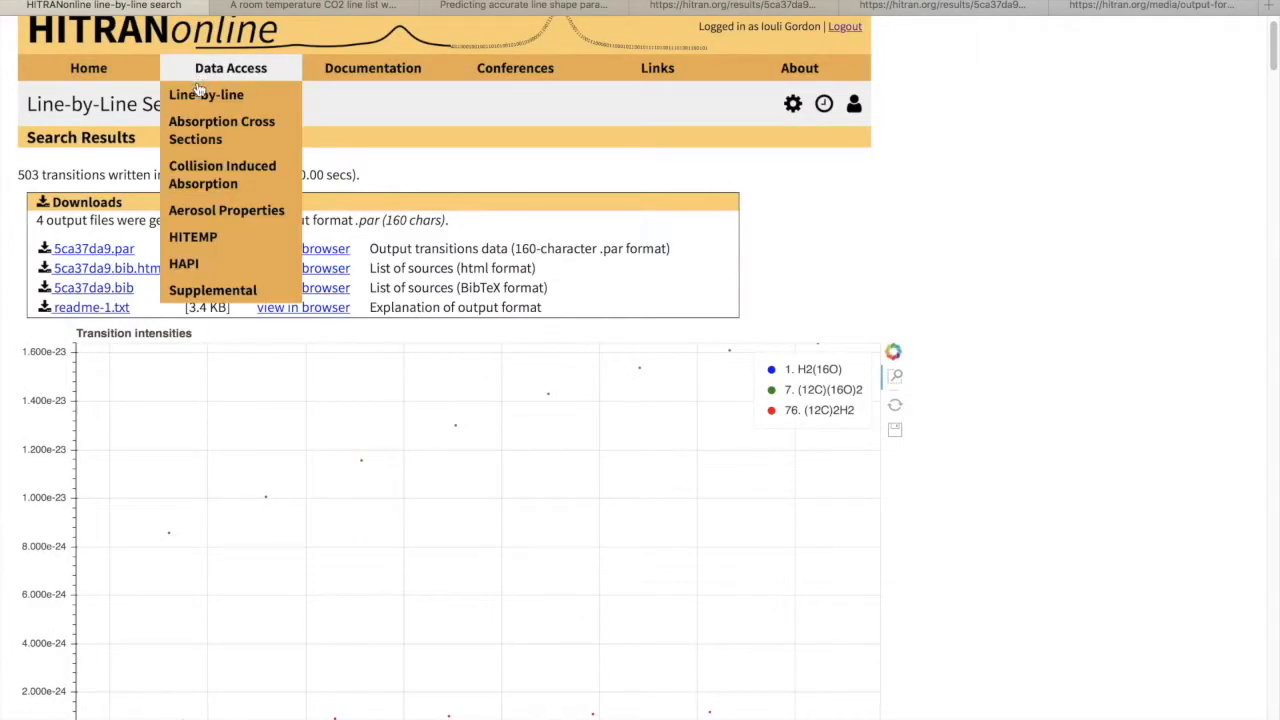
{"action": "mouse_move", "coordinate": [206, 94]}
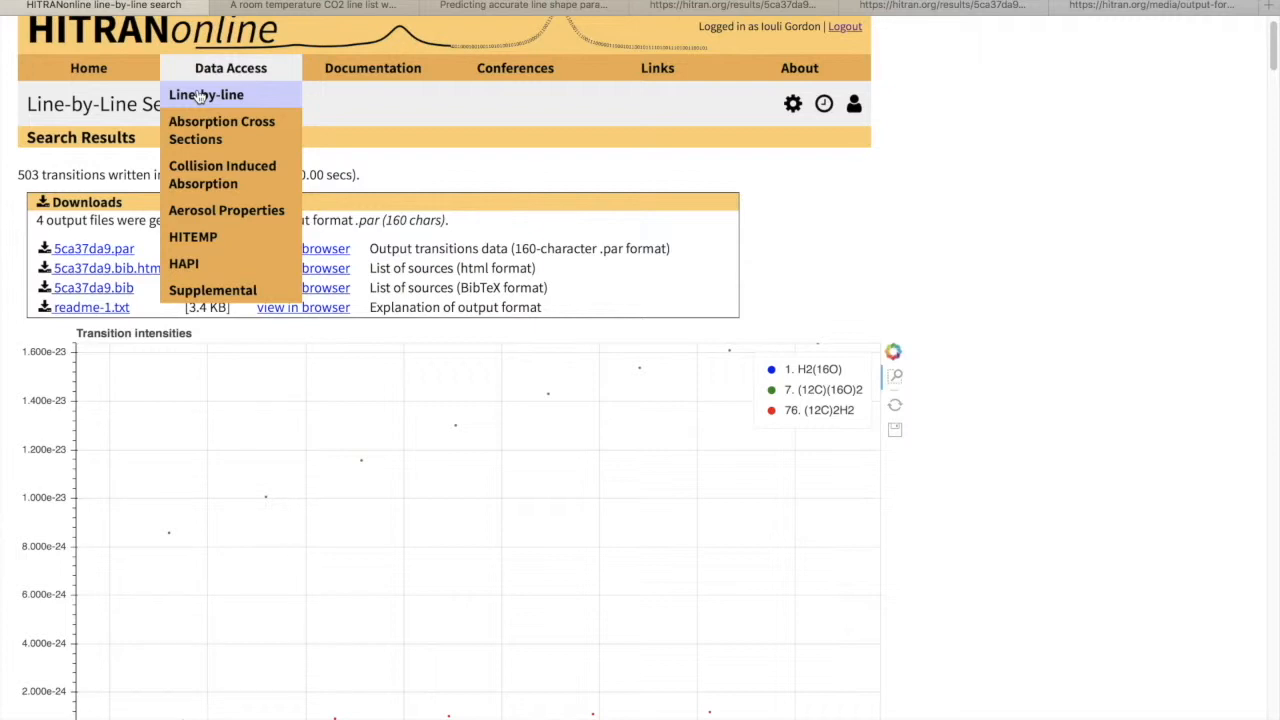
{"action": "left_click", "coordinate": [206, 94]}
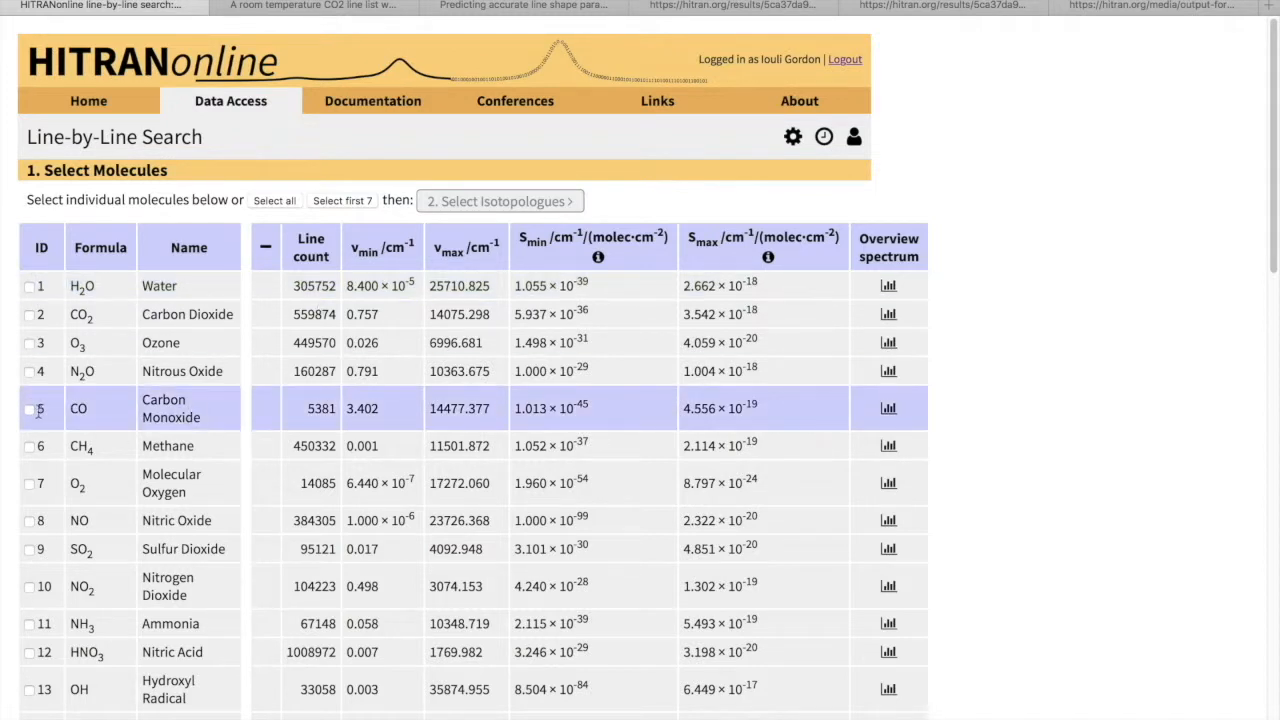
{"action": "left_click", "coordinate": [29, 408]}
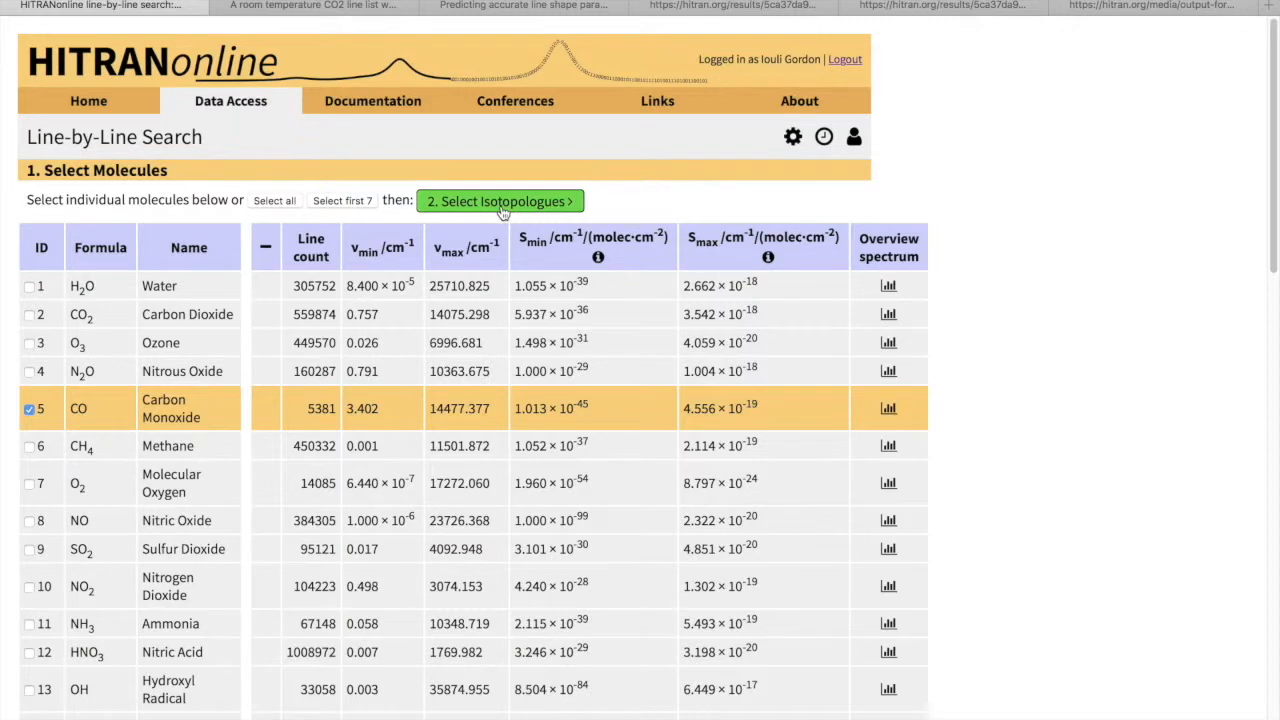
{"action": "left_click", "coordinate": [499, 201]}
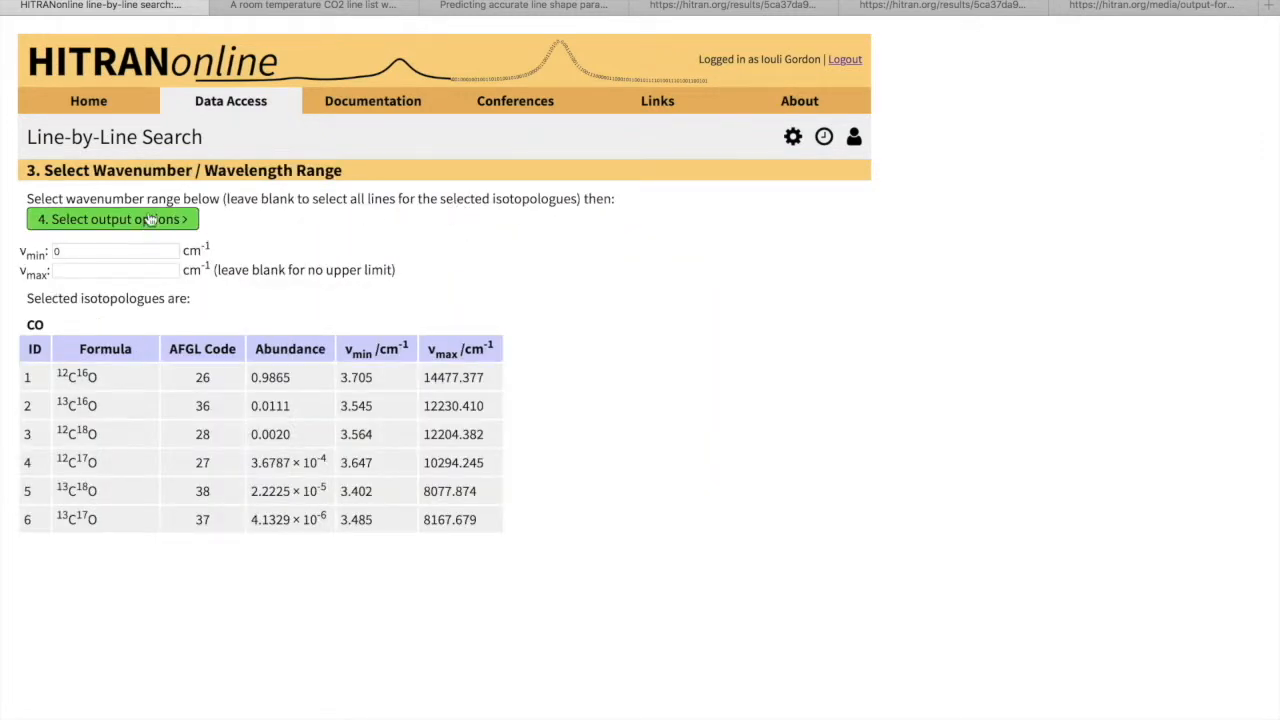
Leave the range open, run the .par search for all CO isotopologues, giving 5381 transitions.
{"action": "left_click", "coordinate": [112, 219]}
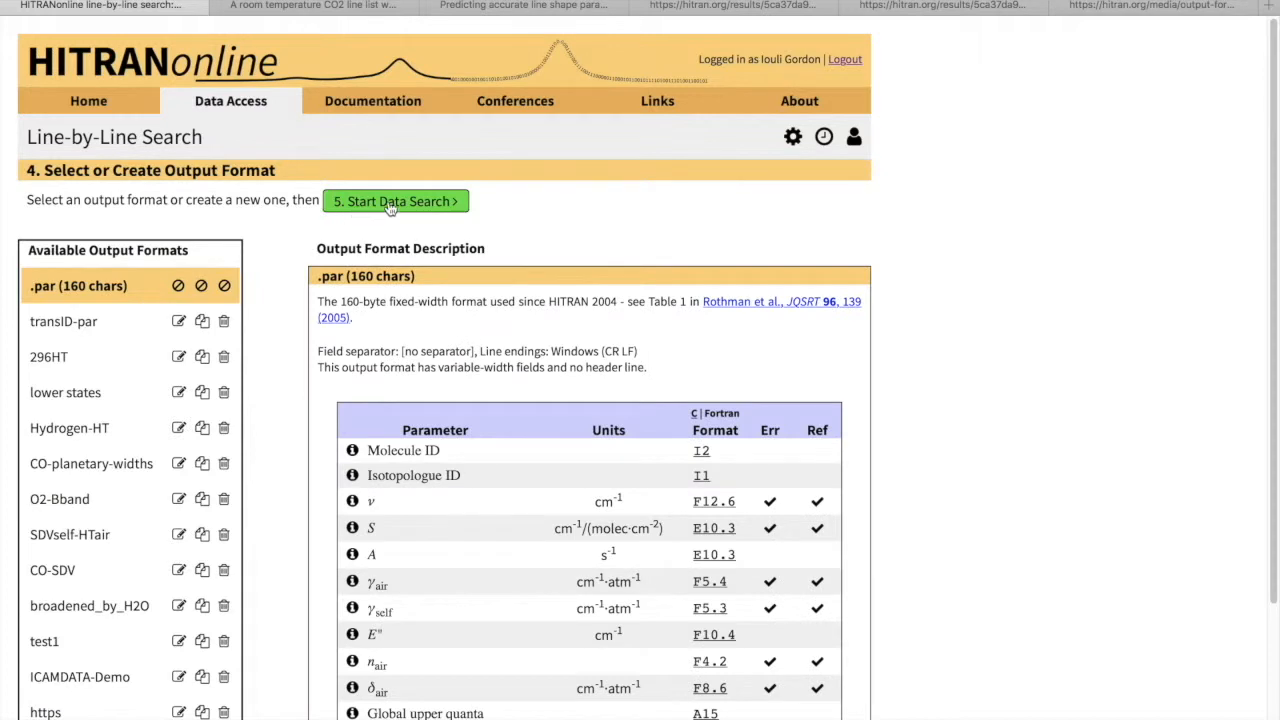
{"action": "left_click", "coordinate": [395, 201]}
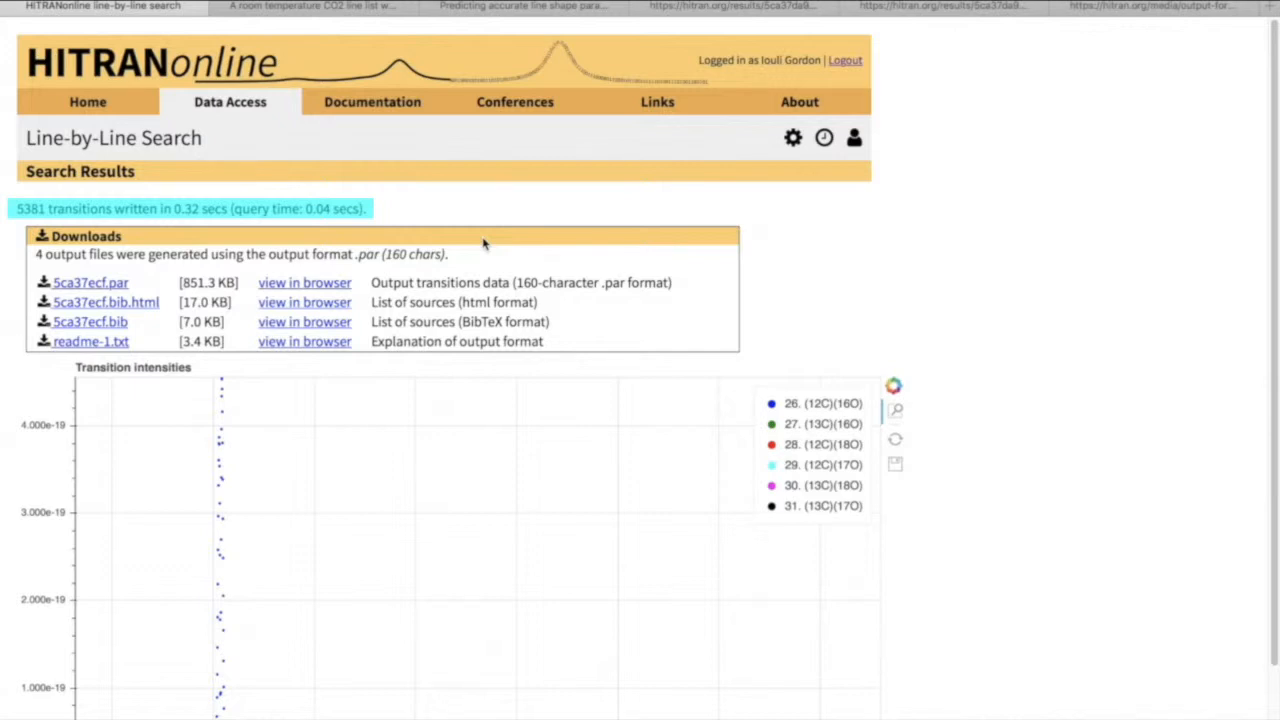
{"action": "scroll", "scroll_direction": "down", "scroll_amount": 3}
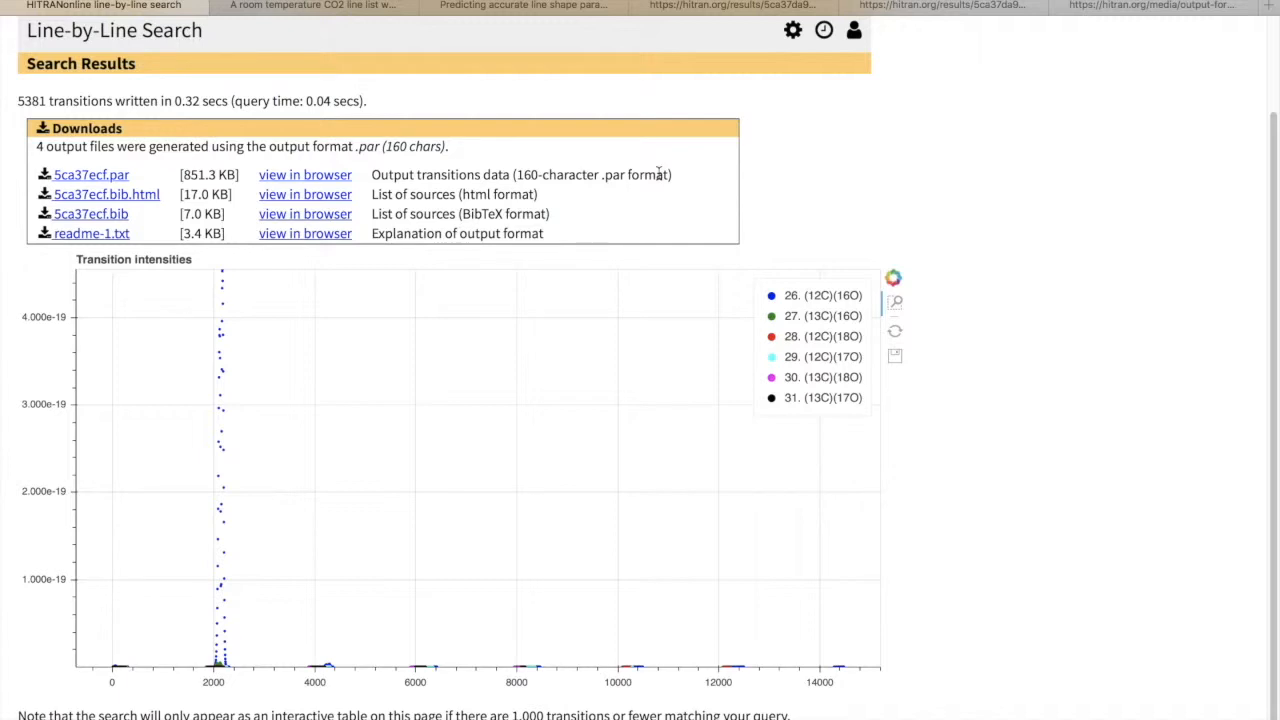